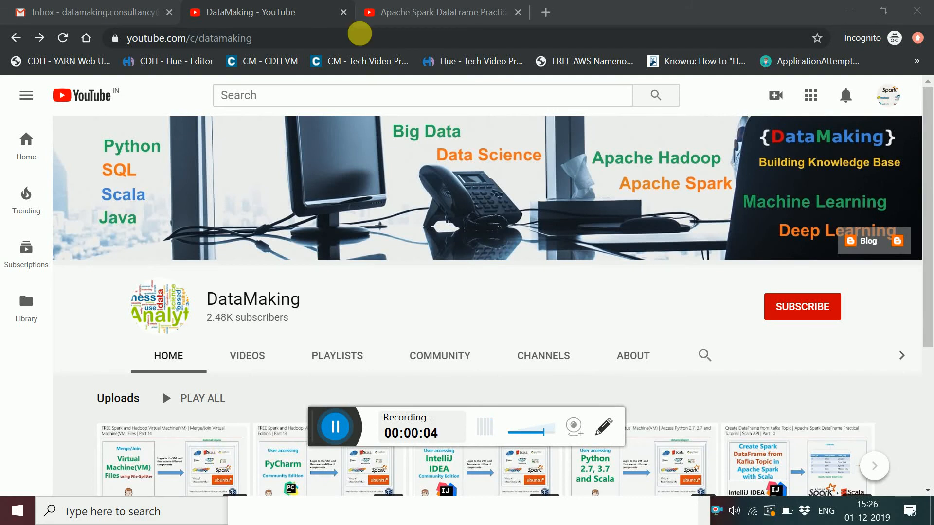
Step: Bring up the Apache Spark DataFrame tutorial playlist tab, then summon the window switcher
click(440, 12)
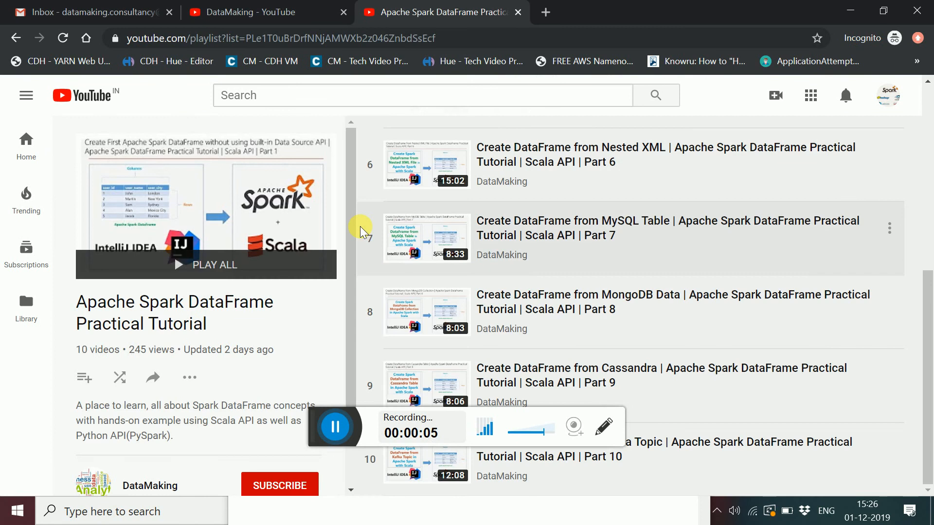
mouse_move(37, 433)
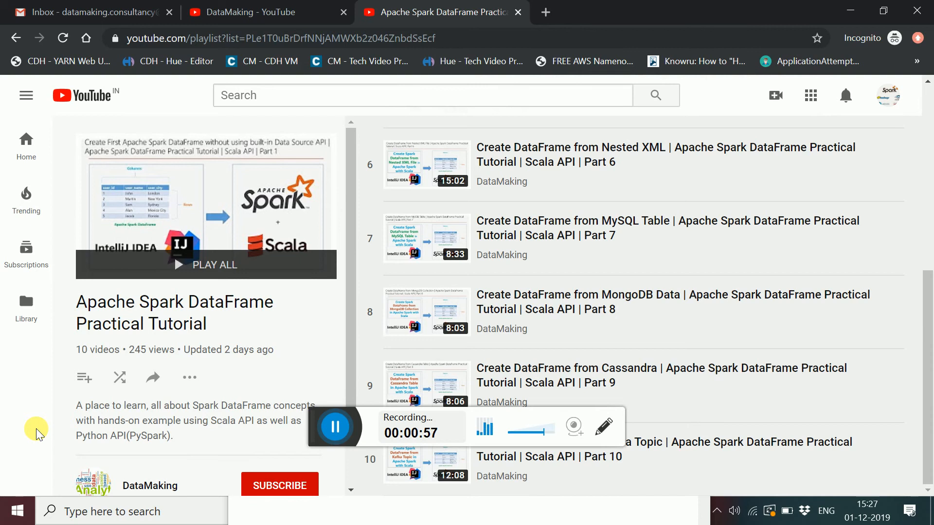
key(alt+tab)
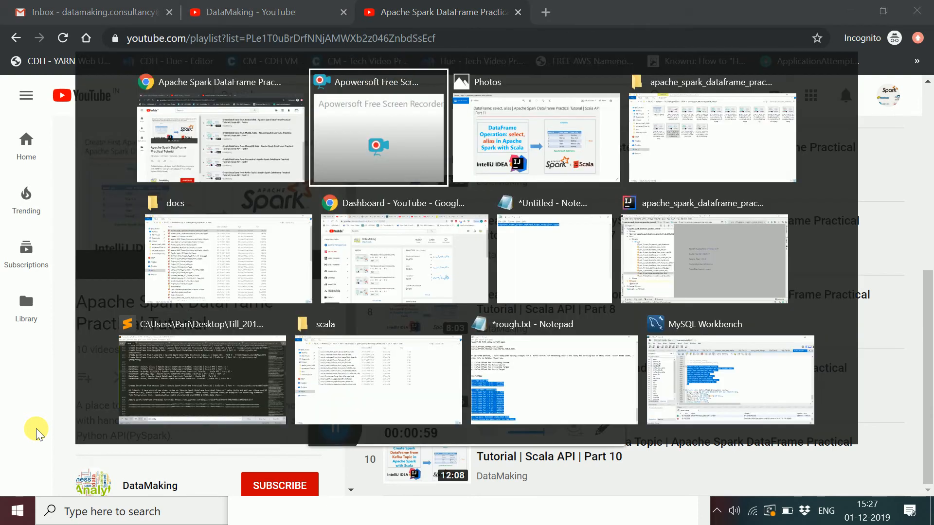
Step: Review the Part 11 select and alias thumbnail in Photos, then summon the window switcher again
click(534, 137)
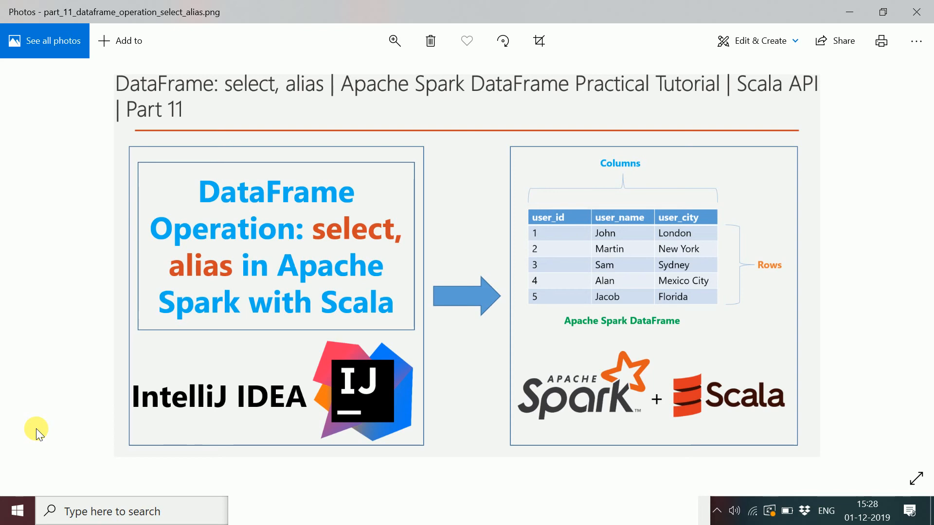
mouse_move(637, 332)
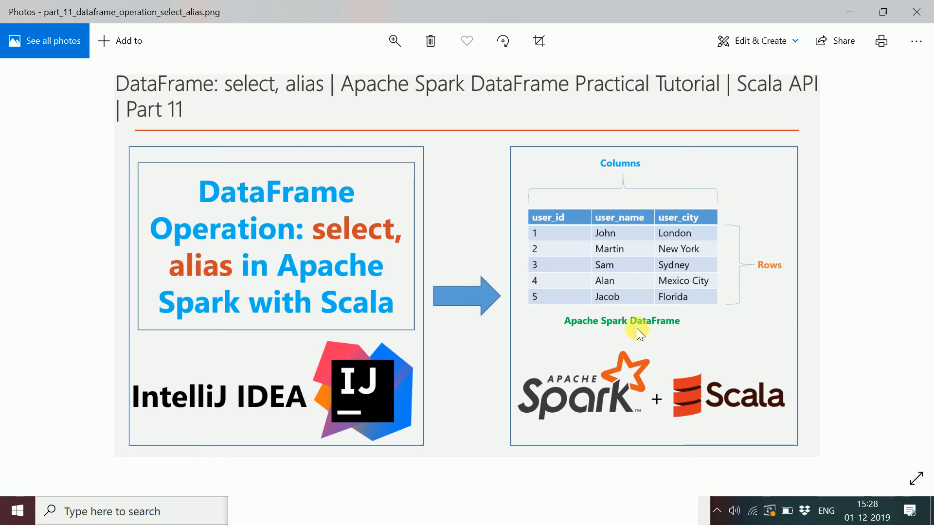
mouse_move(606, 227)
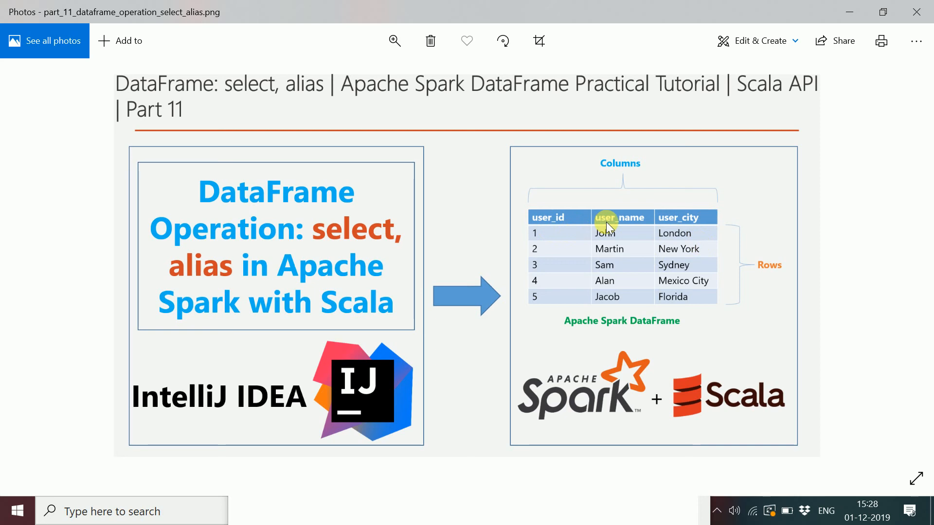
mouse_move(608, 224)
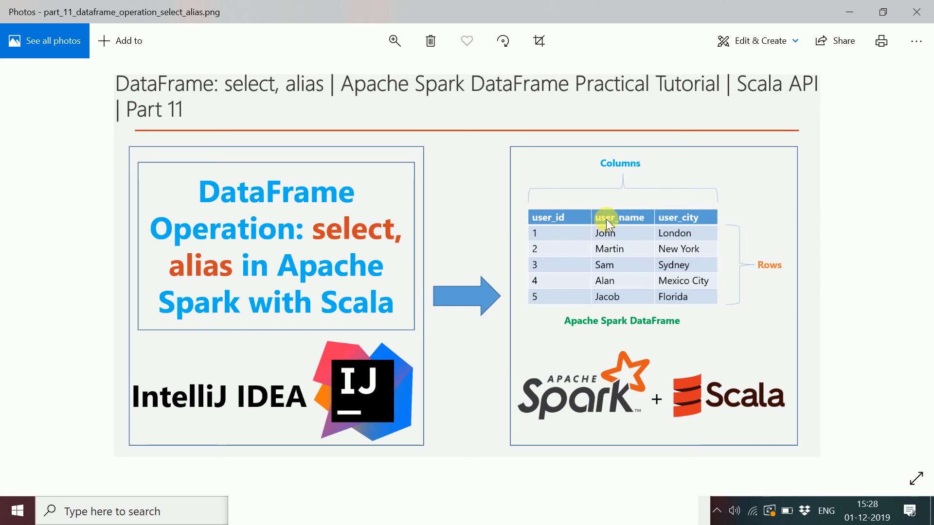
mouse_move(482, 249)
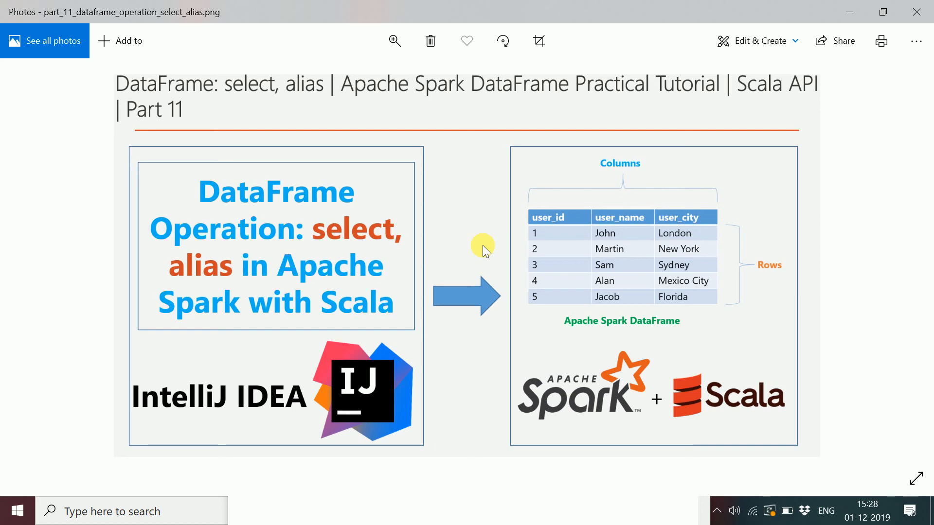
mouse_move(212, 247)
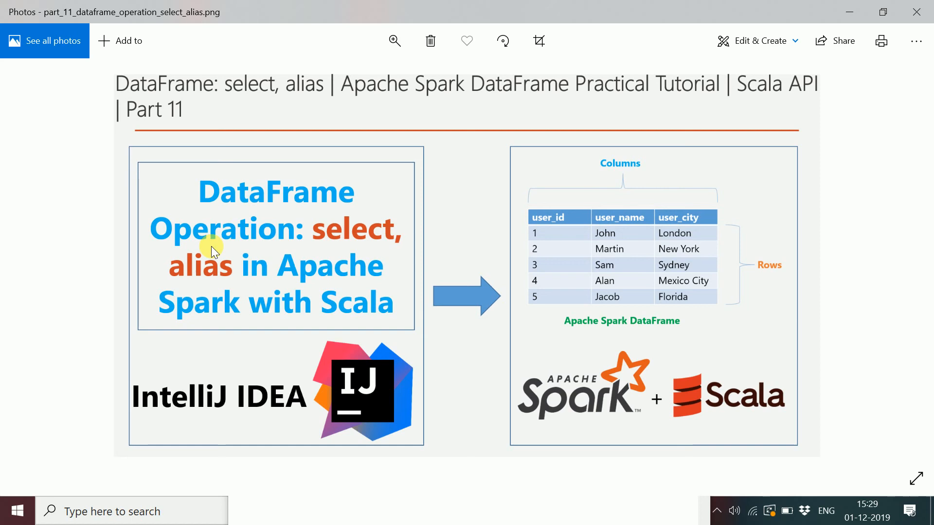
mouse_move(575, 284)
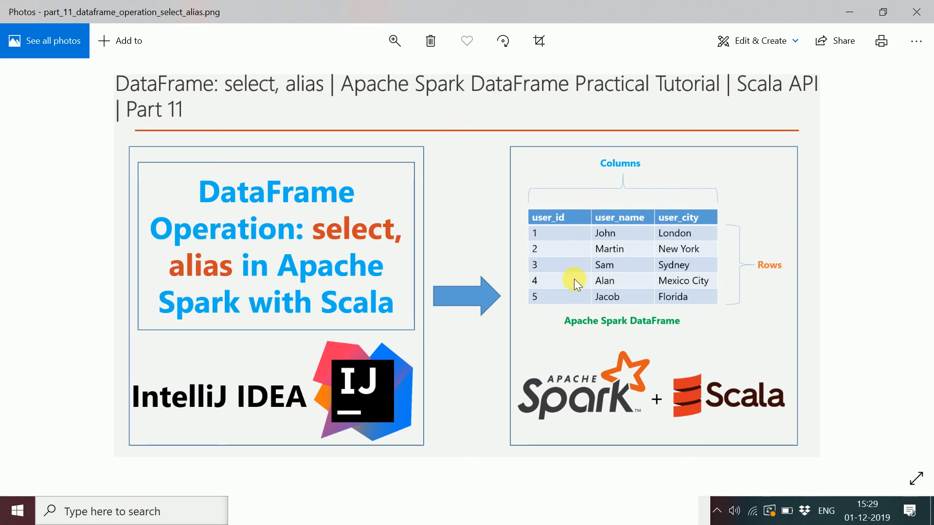
mouse_move(564, 224)
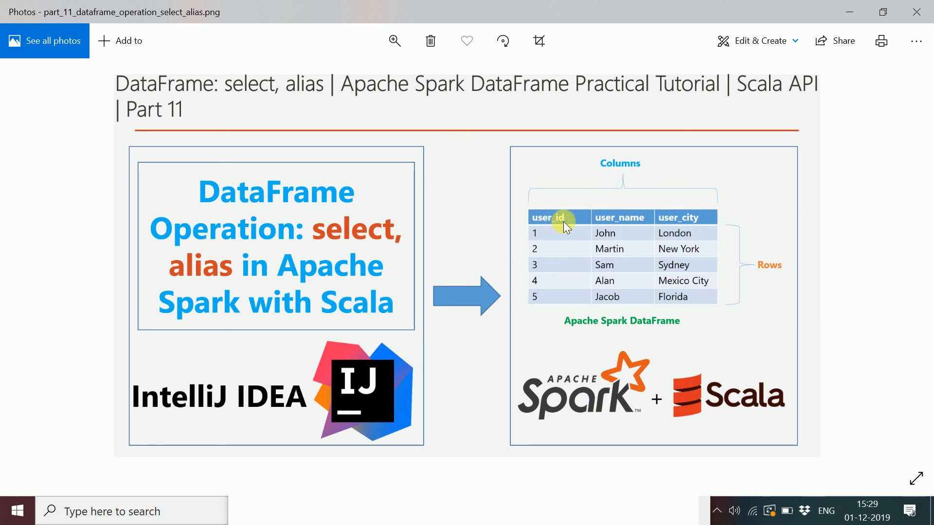
mouse_move(574, 250)
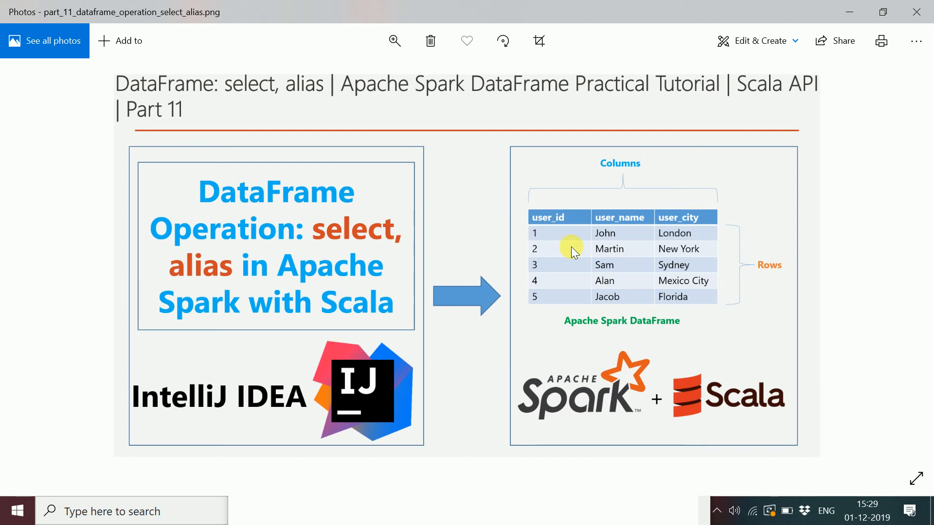
mouse_move(547, 235)
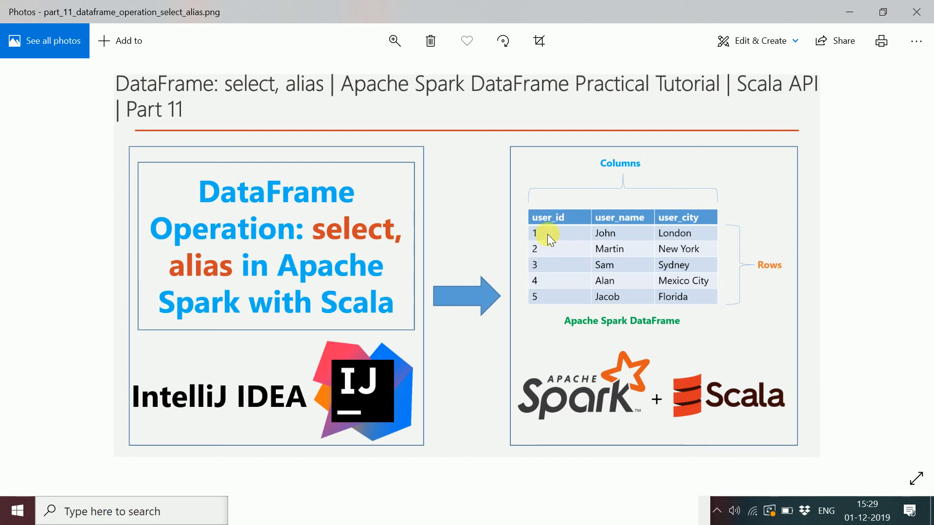
mouse_move(564, 230)
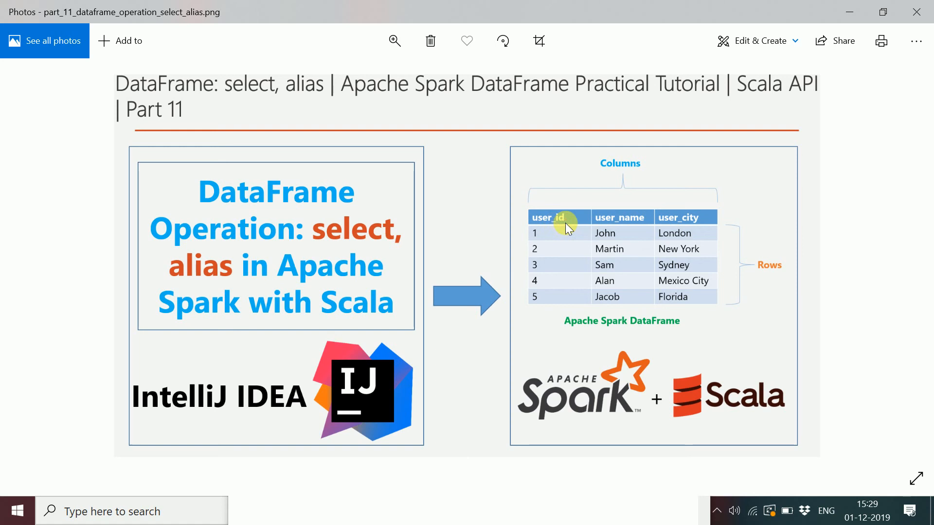
key(alt+tab)
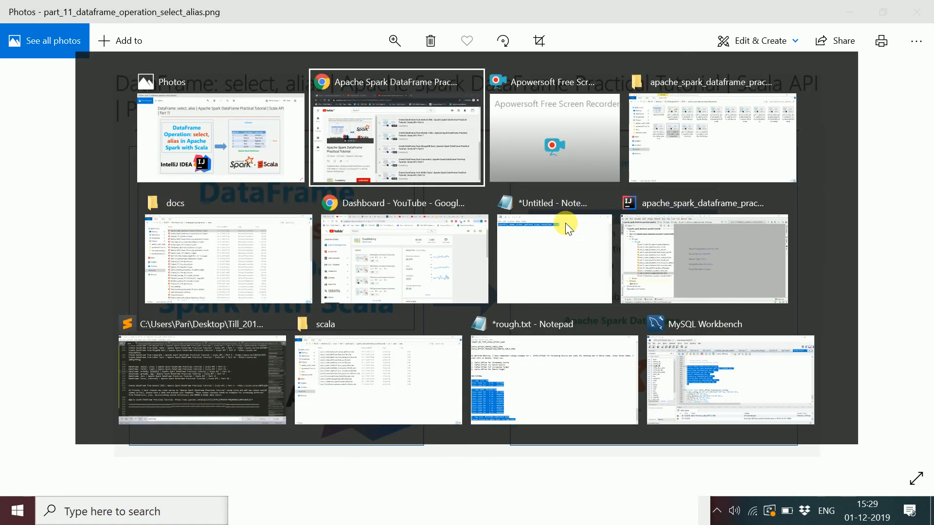
Step: Switch to the Spark DataFrame project, view the part_11 select_alias Scala file and the Project pane
click(704, 259)
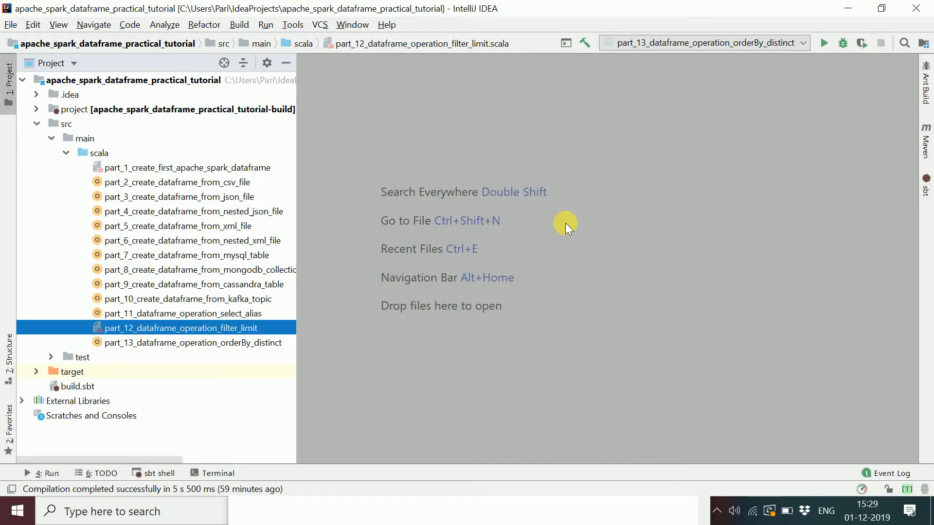
mouse_move(244, 342)
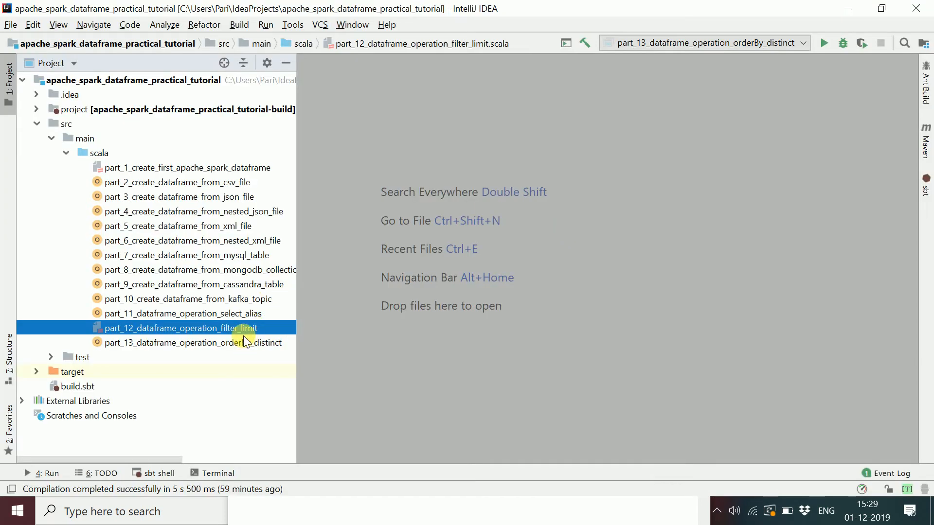
double_click(184, 312)
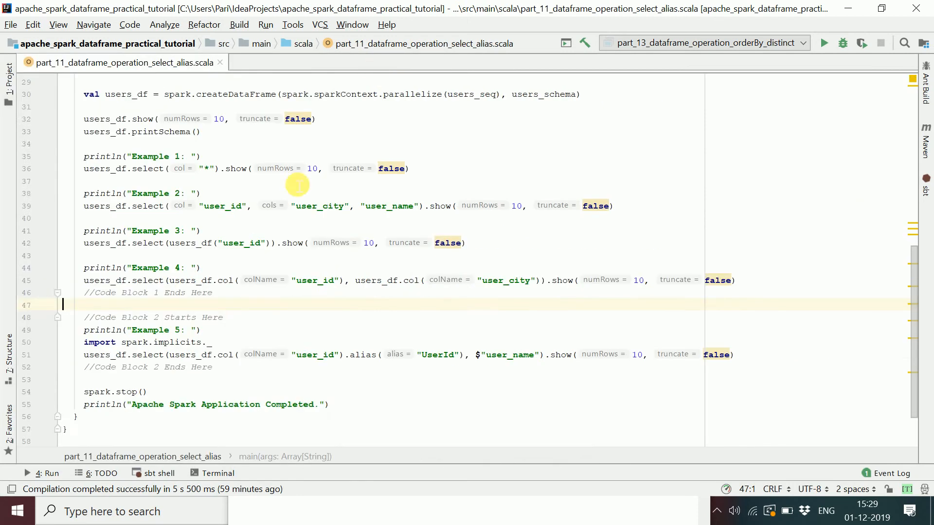
scroll(up, 3)
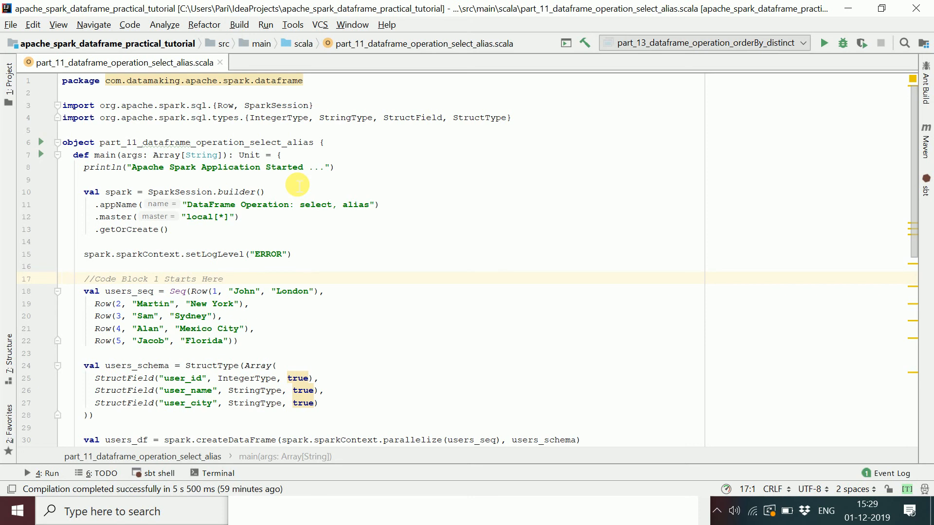
click(7, 67)
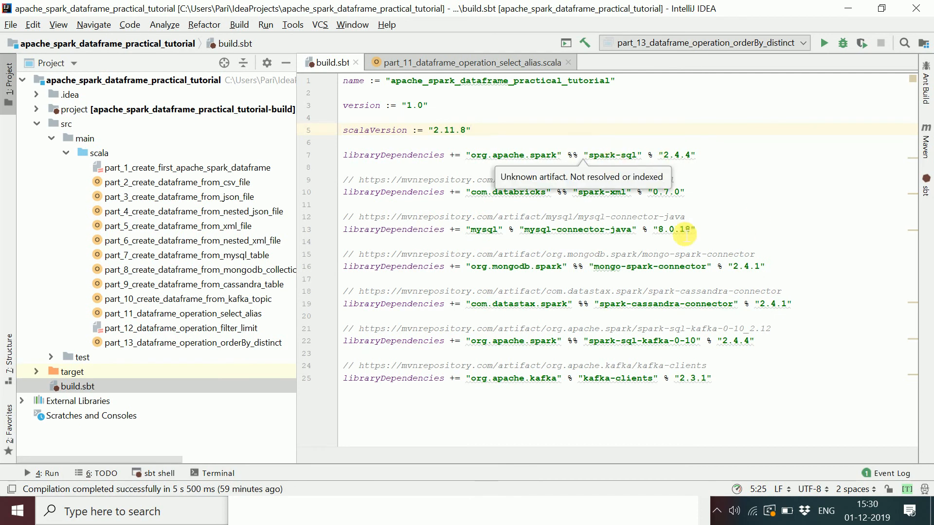
mouse_move(725, 383)
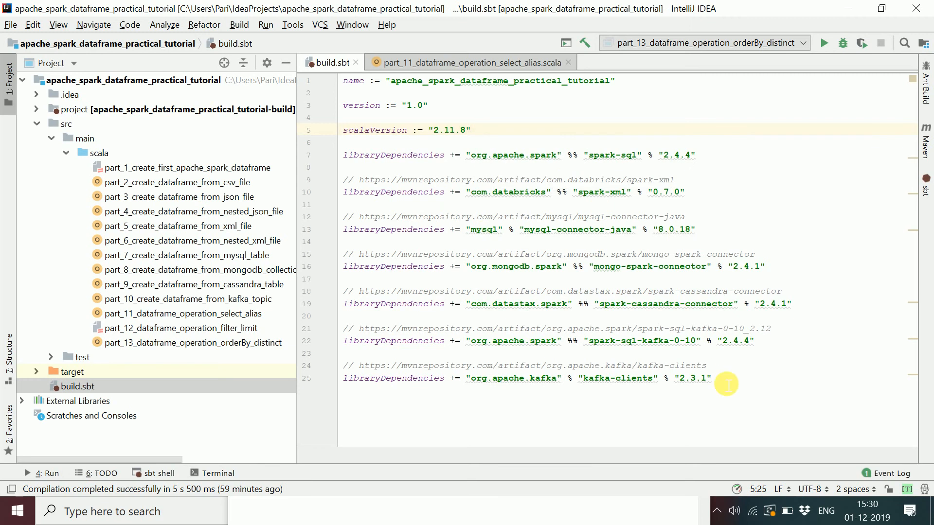
mouse_move(707, 159)
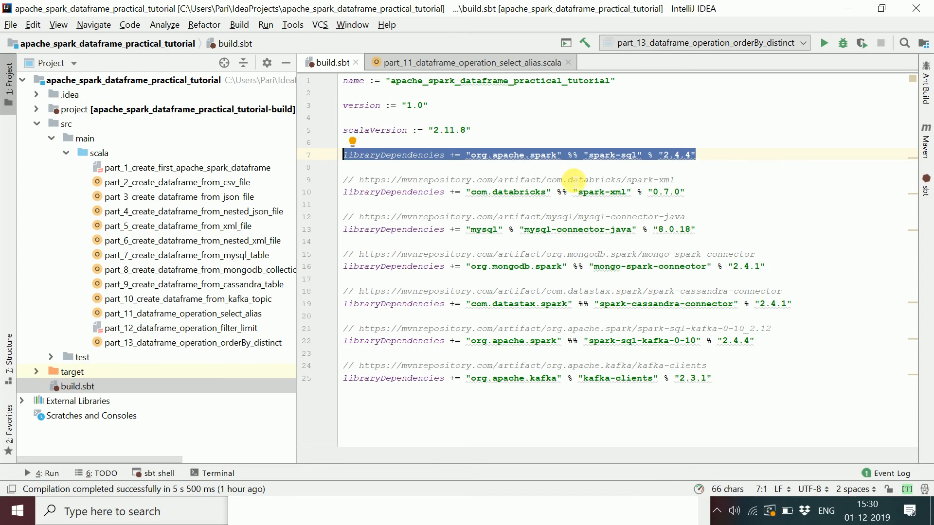
mouse_move(646, 171)
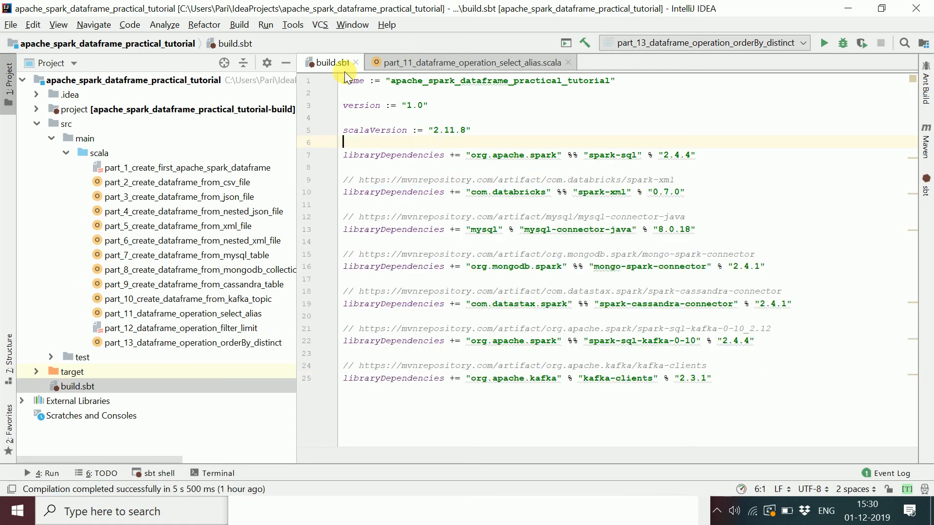
click(470, 63)
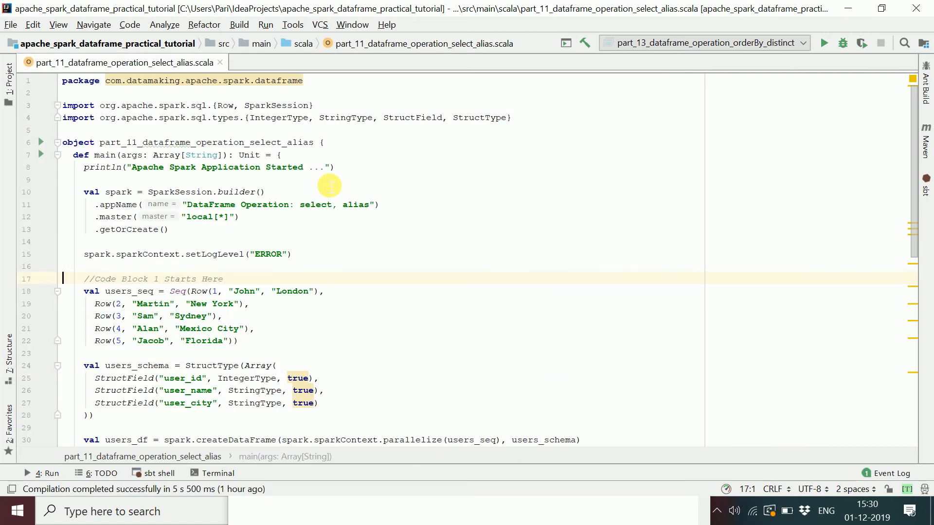
mouse_move(90, 191)
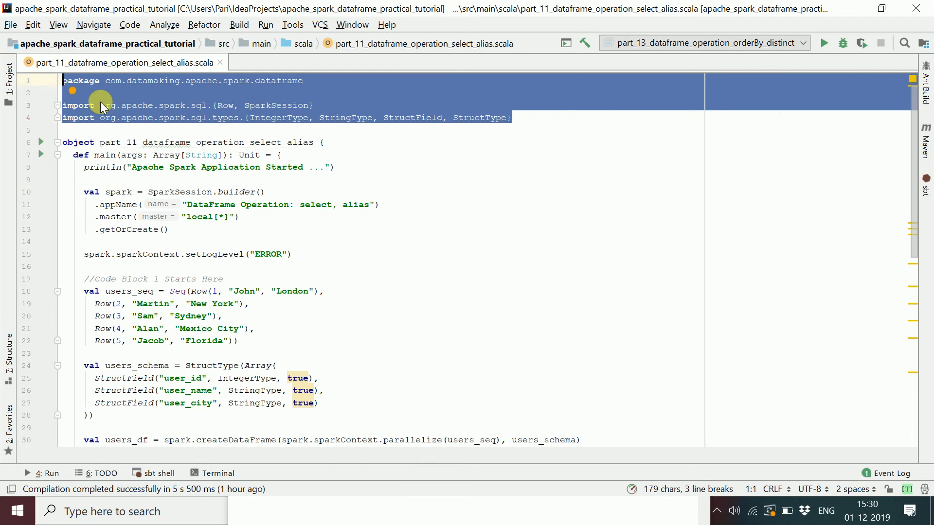
click(303, 81)
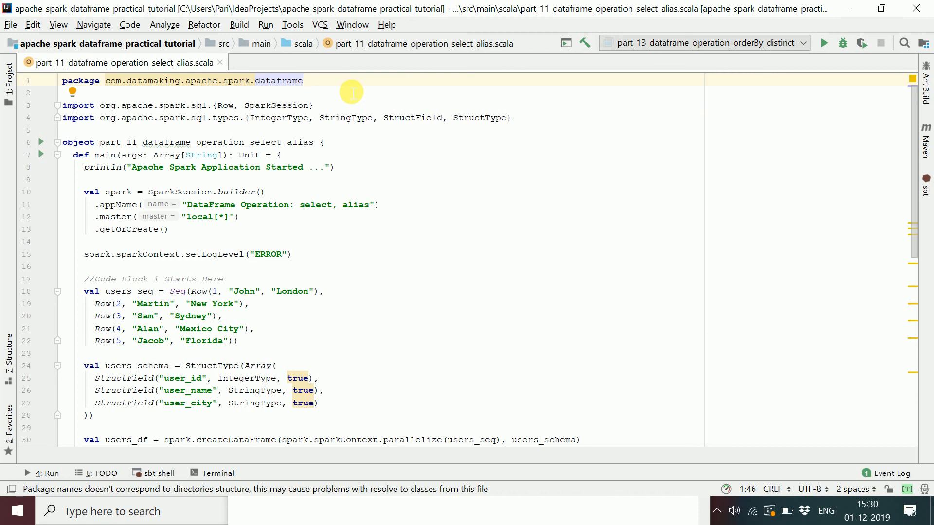
mouse_move(625, 156)
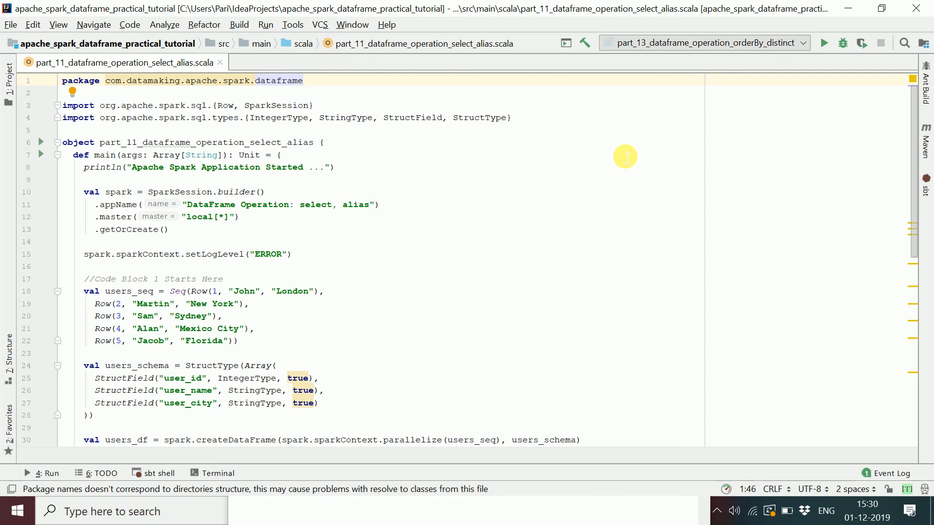
mouse_move(535, 124)
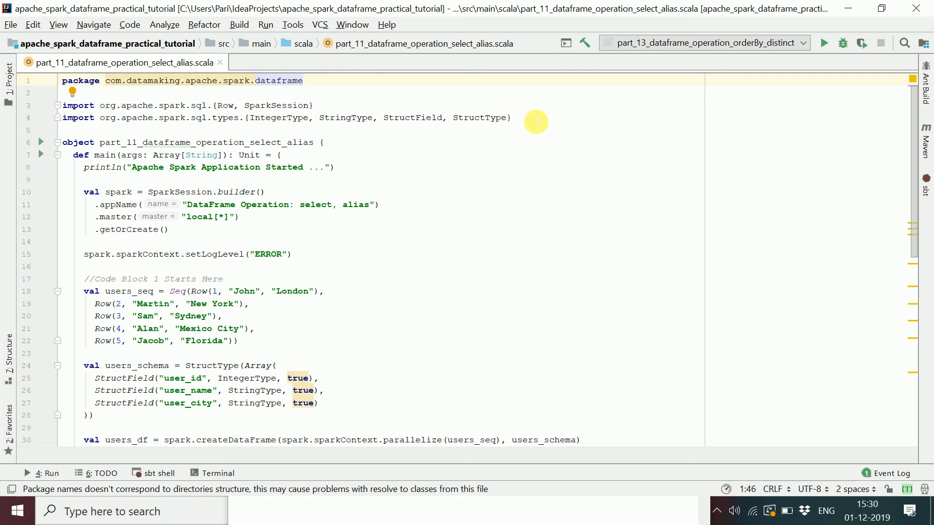
click(95, 118)
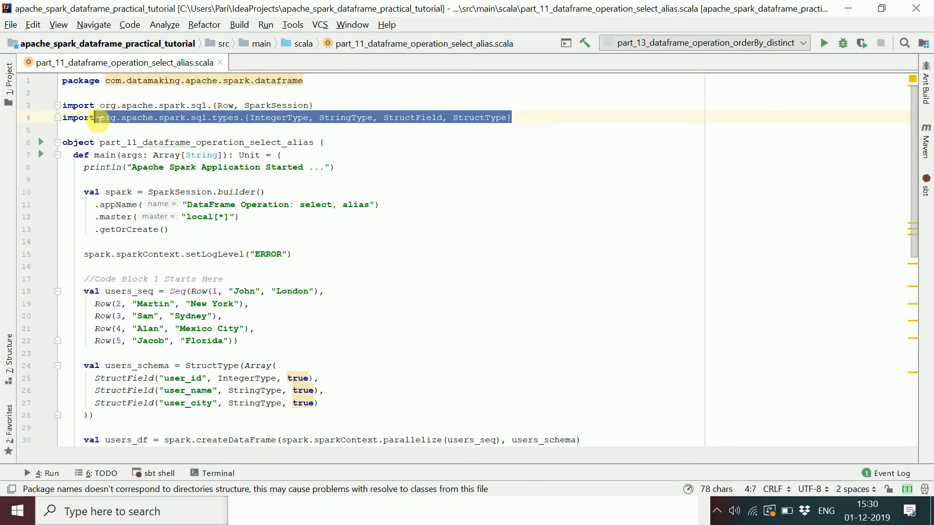
click(270, 105)
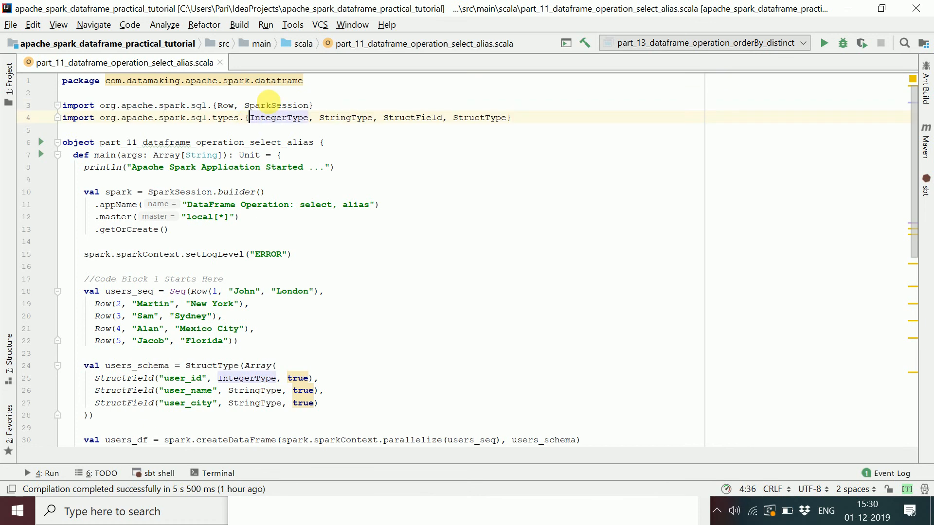
double_click(275, 105)
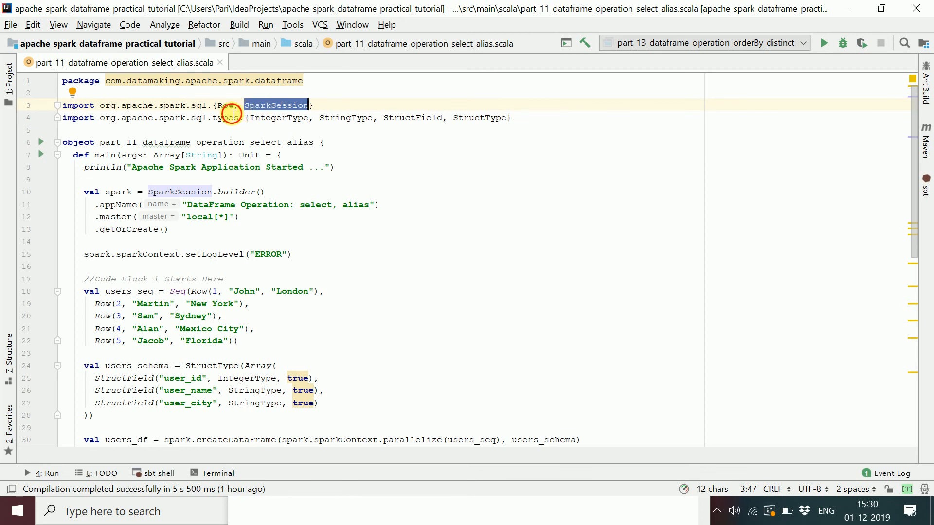
double_click(225, 105)
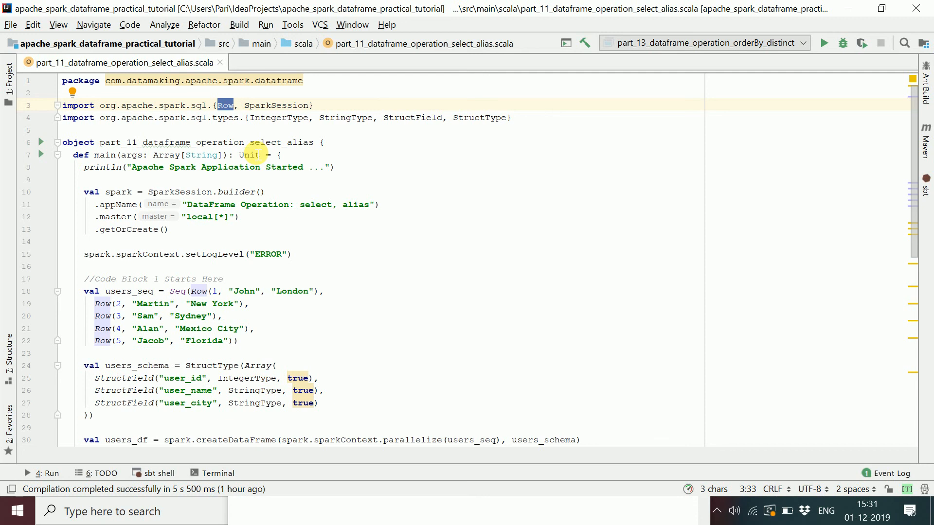
mouse_move(295, 118)
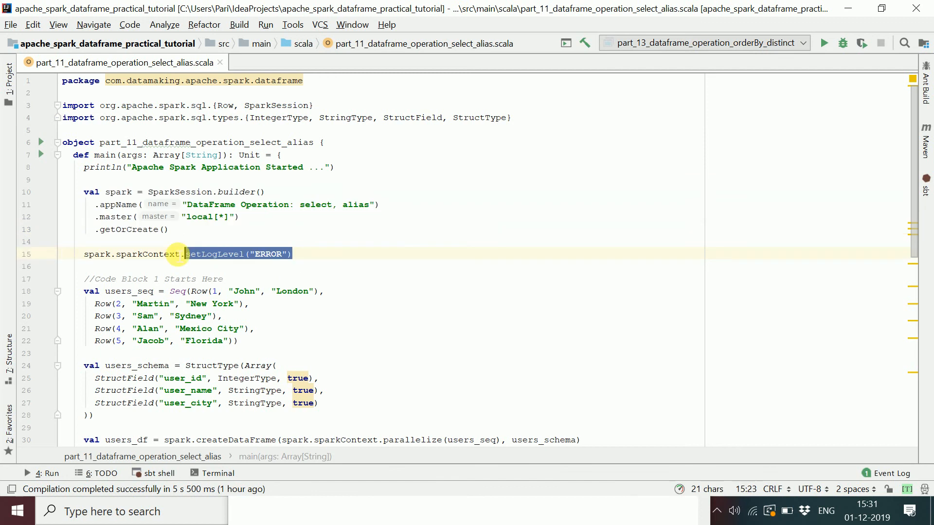
click(71, 353)
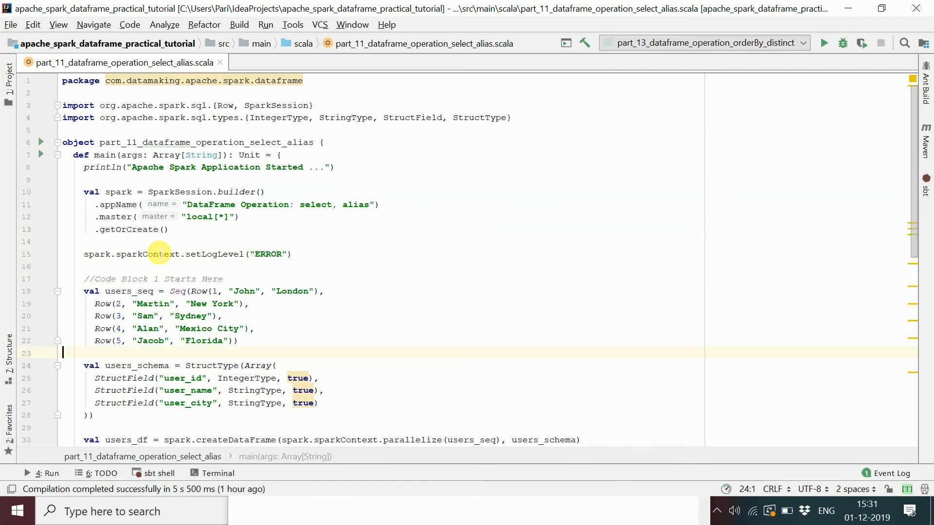
scroll(down, 3)
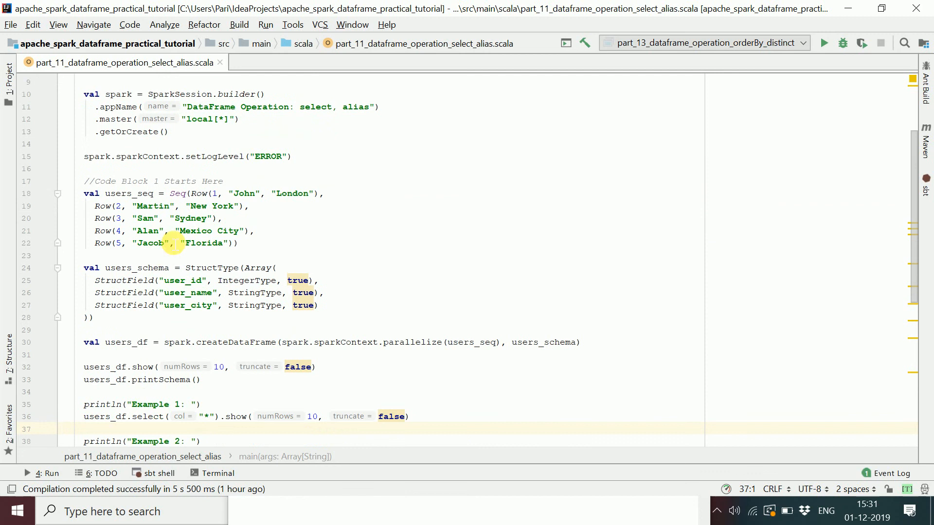
double_click(202, 192)
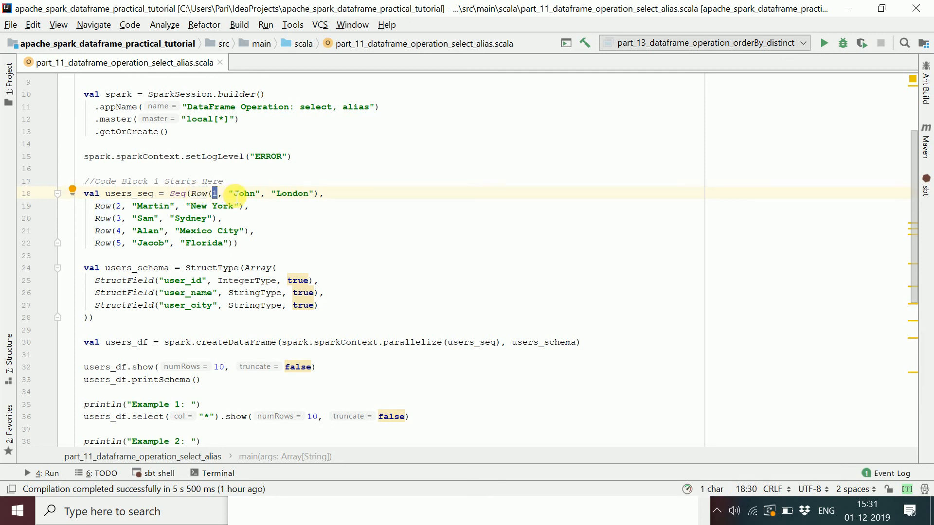
double_click(244, 193)
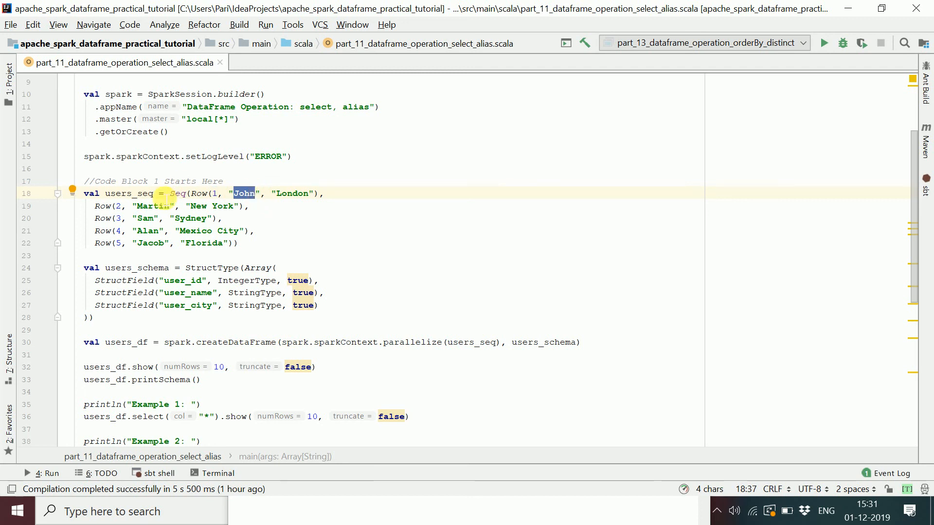
double_click(129, 193)
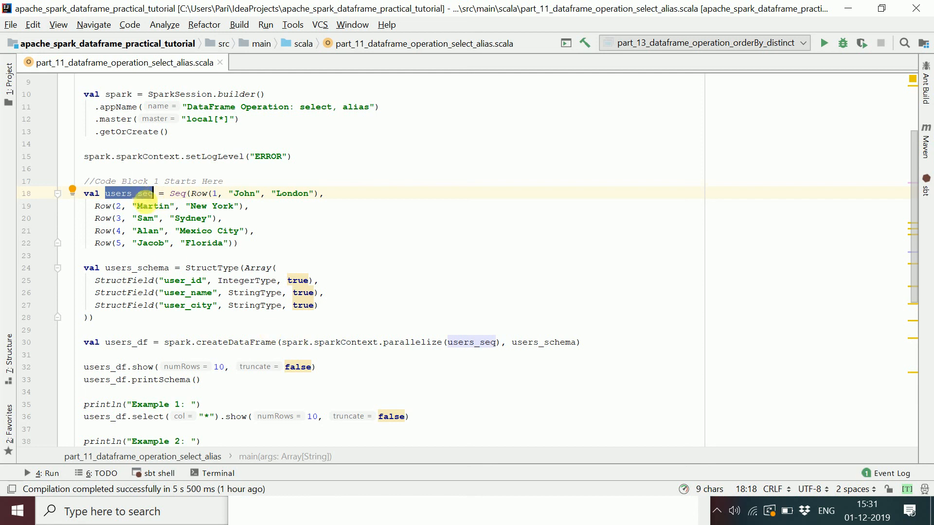
mouse_move(405, 352)
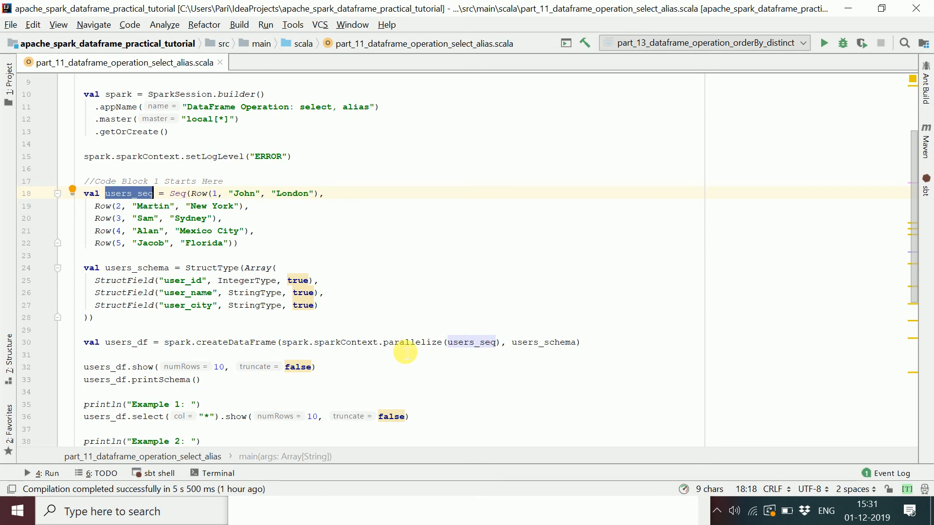
double_click(413, 342)
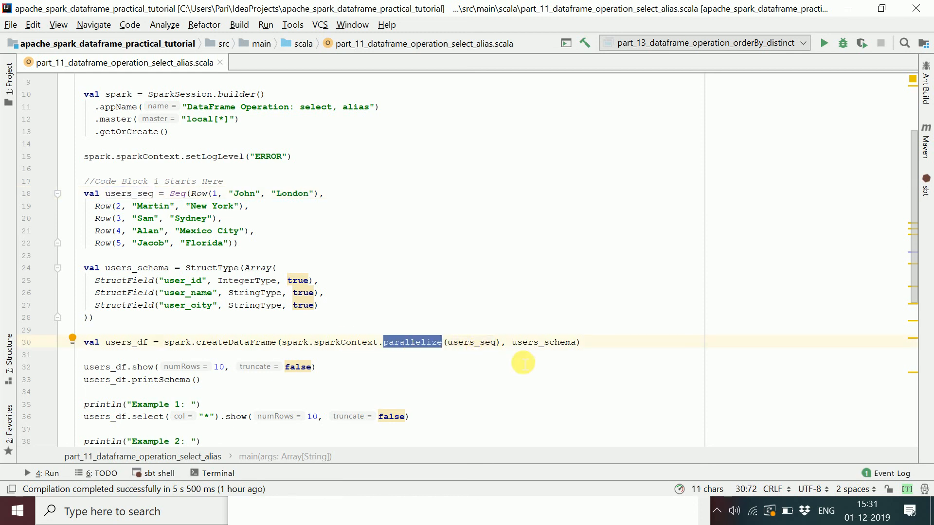
mouse_move(147, 194)
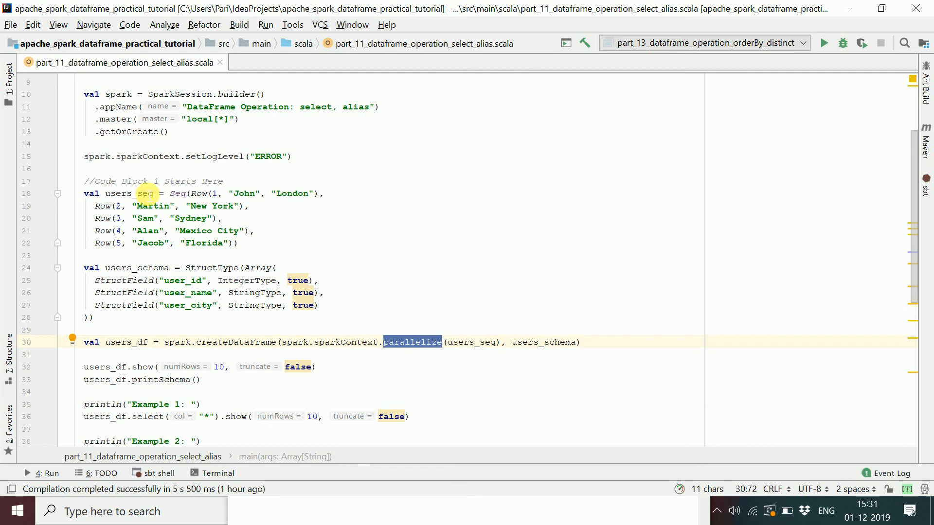
mouse_move(303, 360)
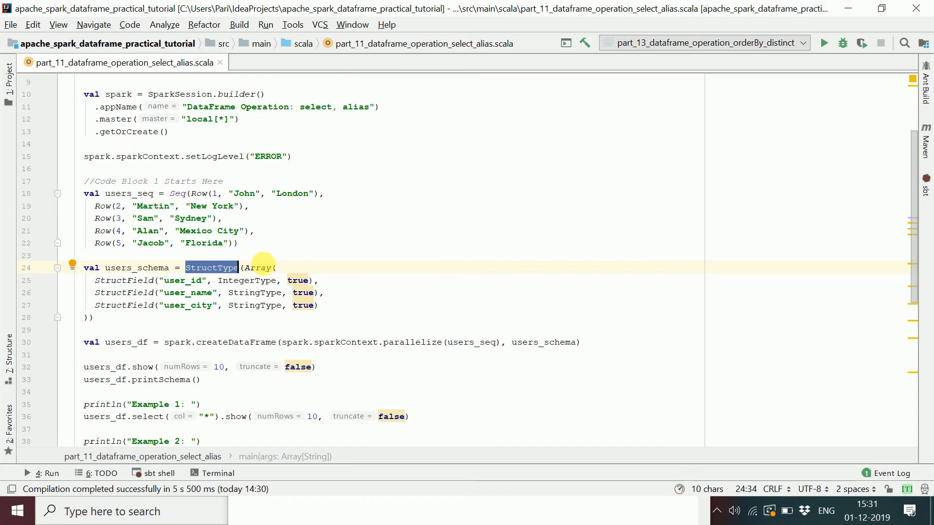
double_click(259, 267)
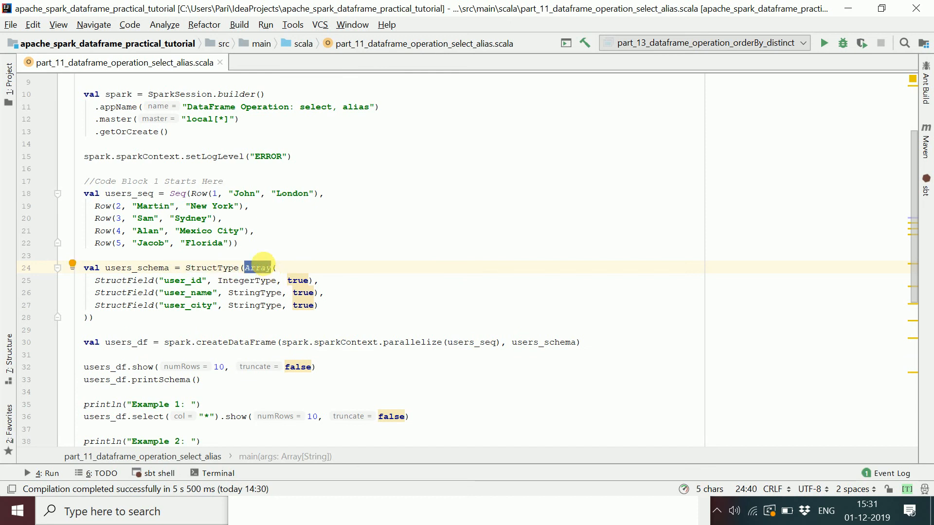
mouse_move(298, 280)
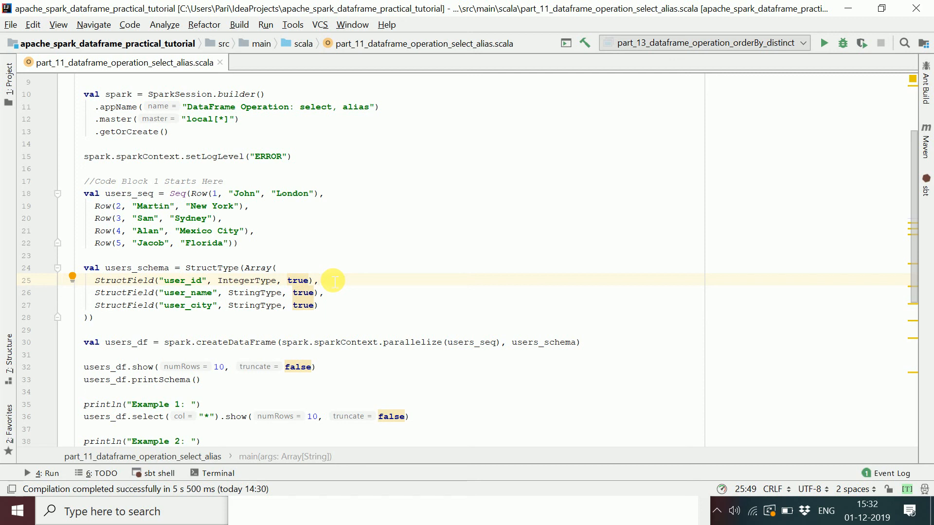
double_click(136, 268)
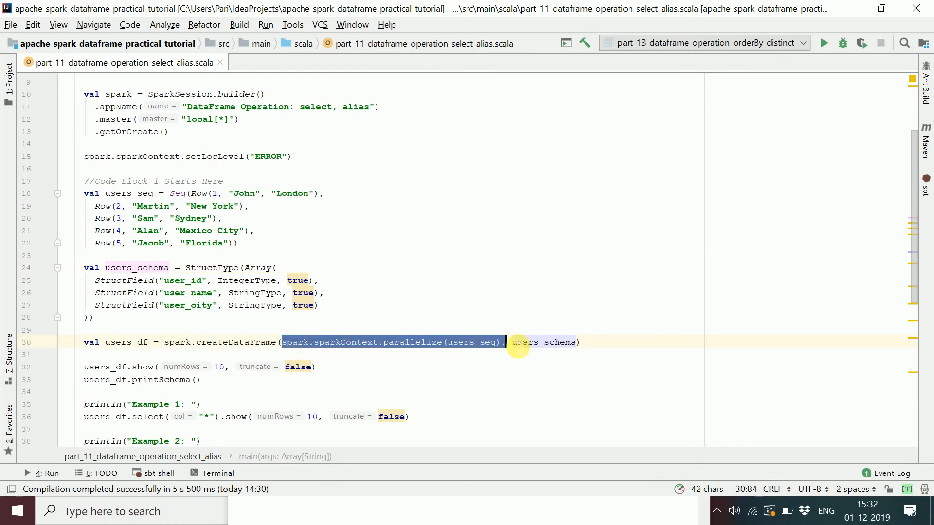
click(304, 341)
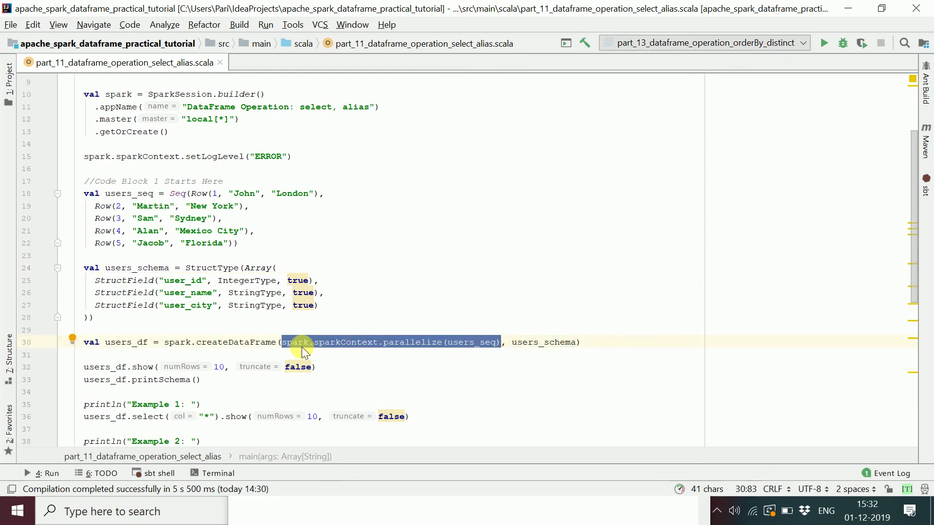
double_click(236, 341)
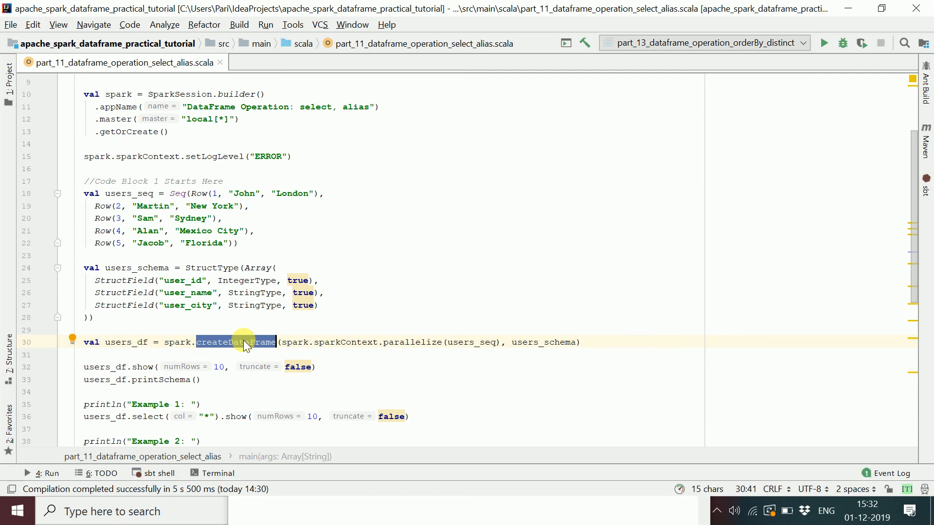
mouse_move(136, 327)
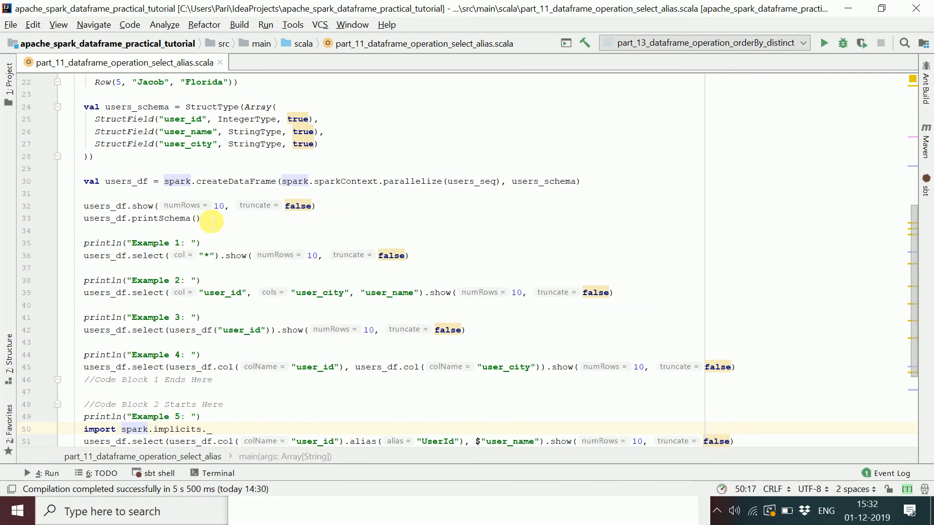
drag(100, 205, 202, 218)
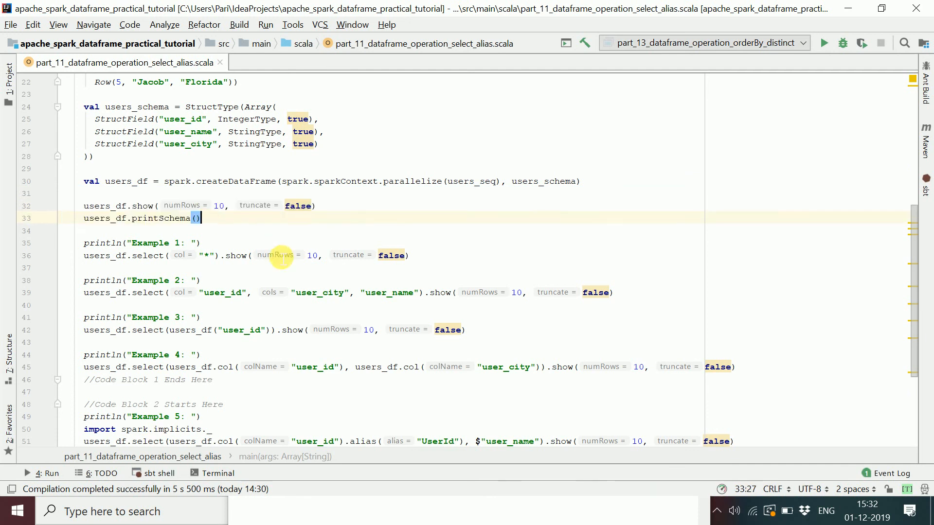
double_click(146, 255)
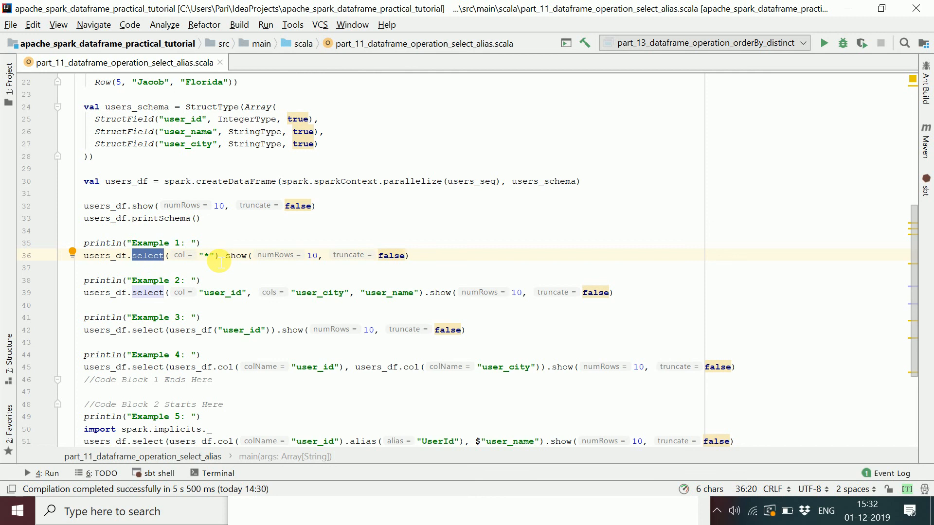
mouse_move(207, 306)
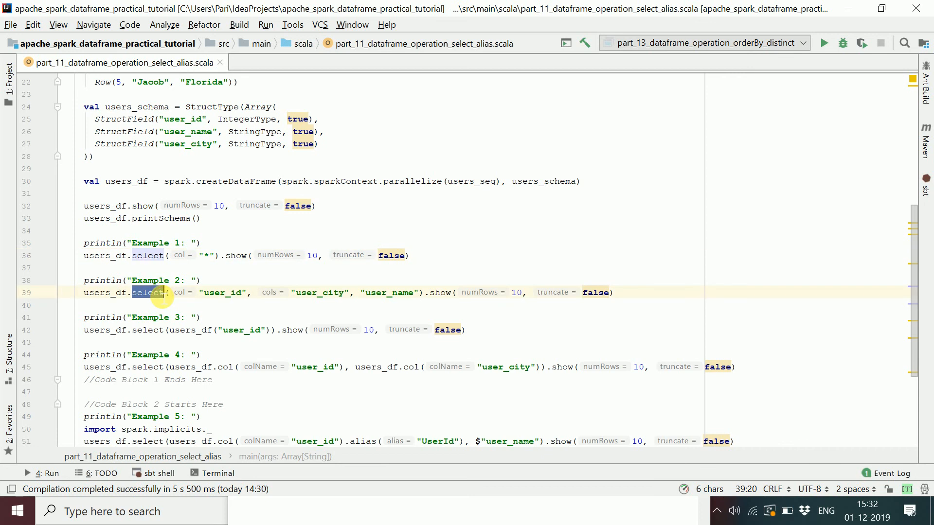
mouse_move(346, 292)
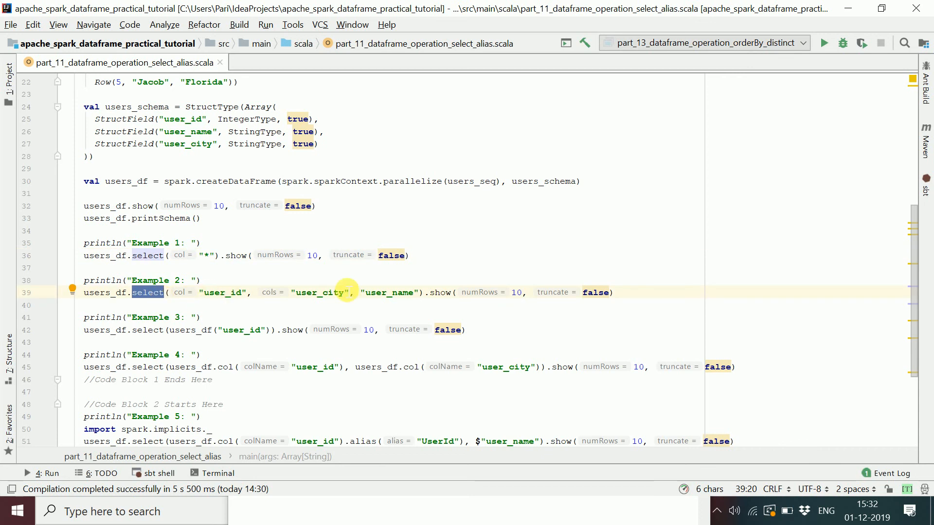
mouse_move(401, 298)
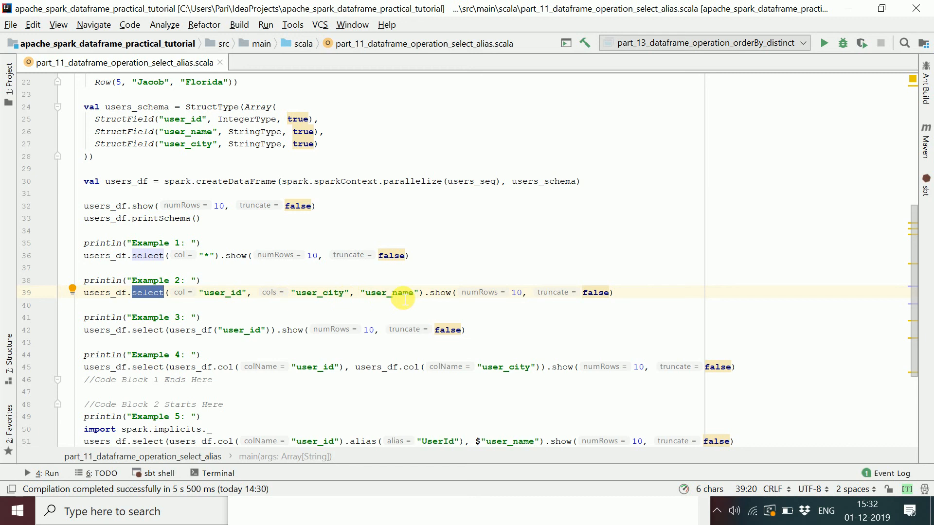
double_click(223, 292)
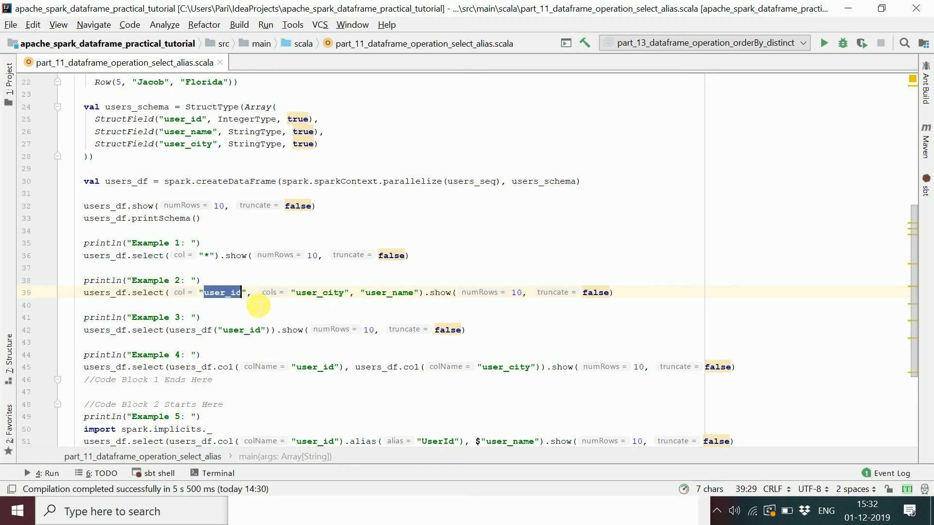
double_click(320, 292)
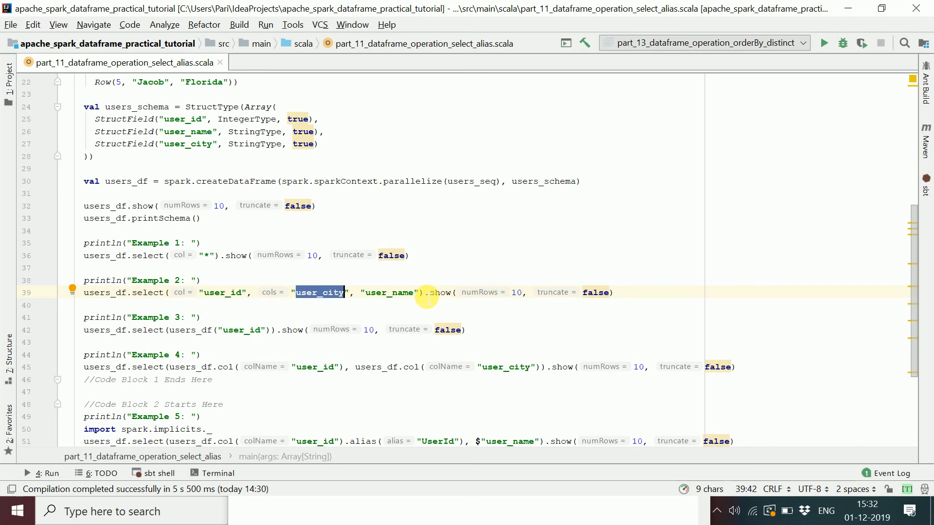
mouse_move(190, 109)
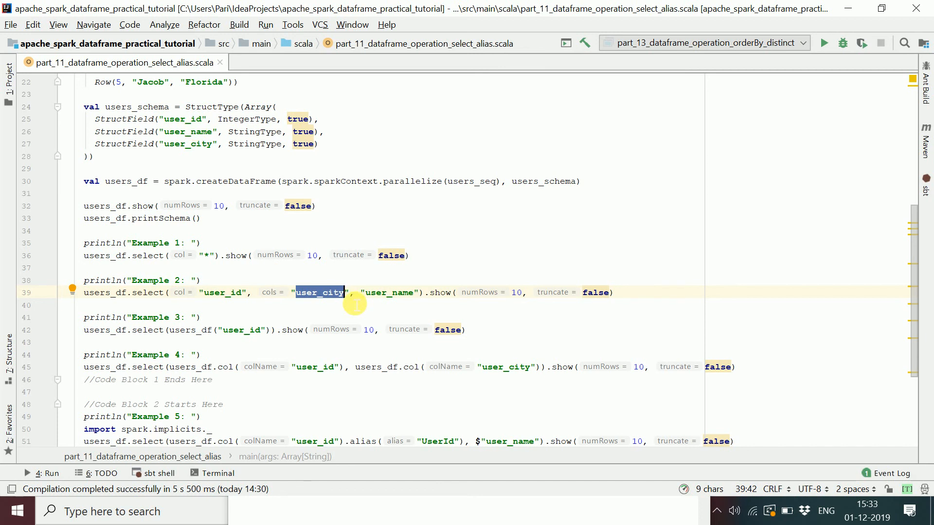
mouse_move(225, 292)
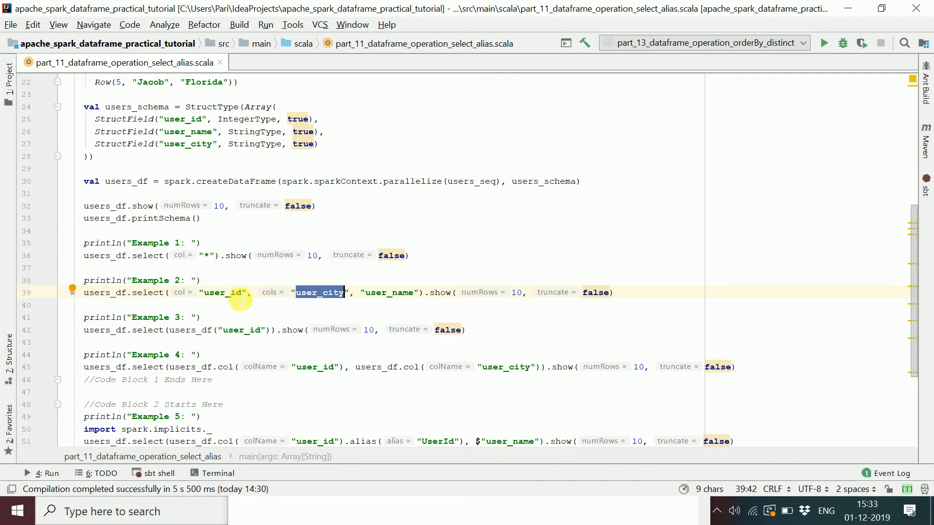
click(186, 330)
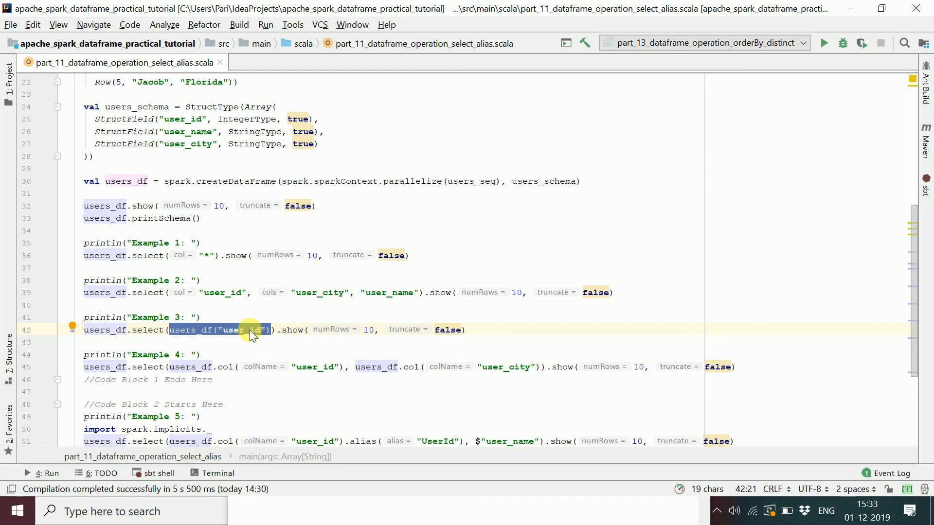
click(238, 366)
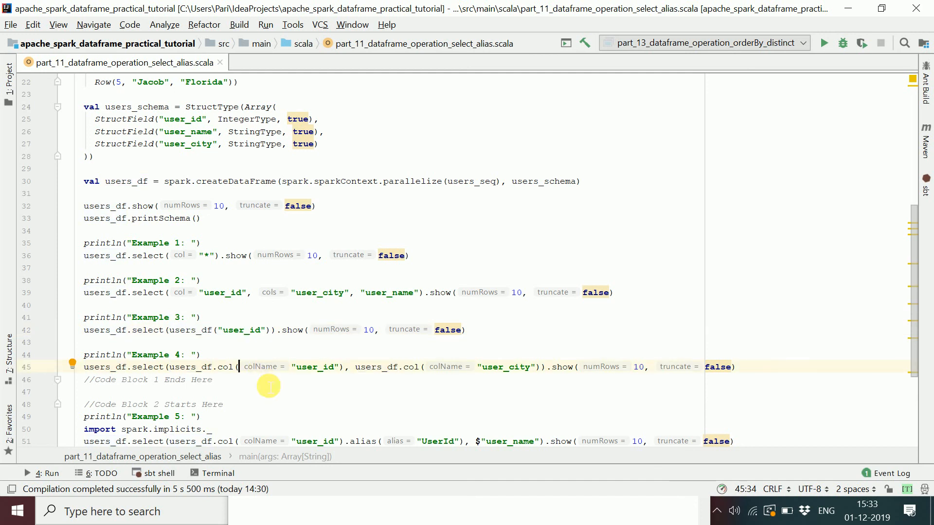
double_click(224, 366)
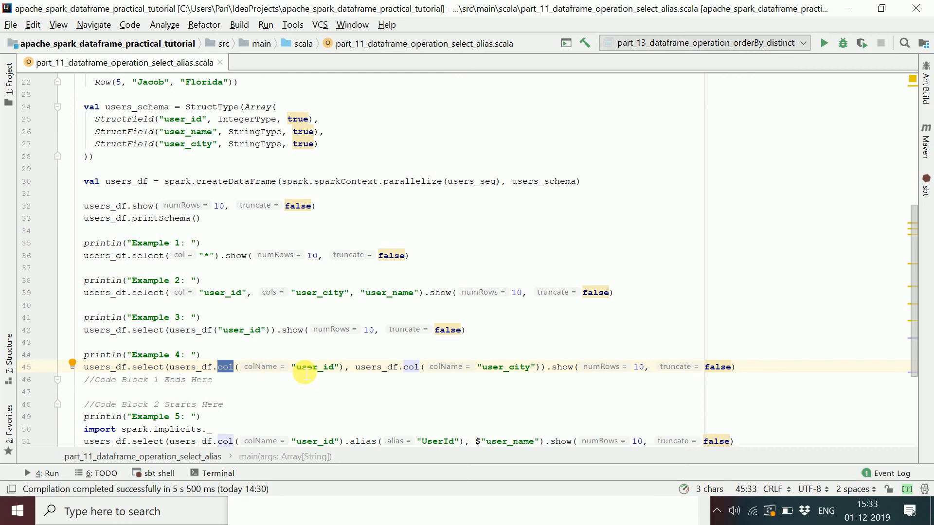
mouse_move(202, 367)
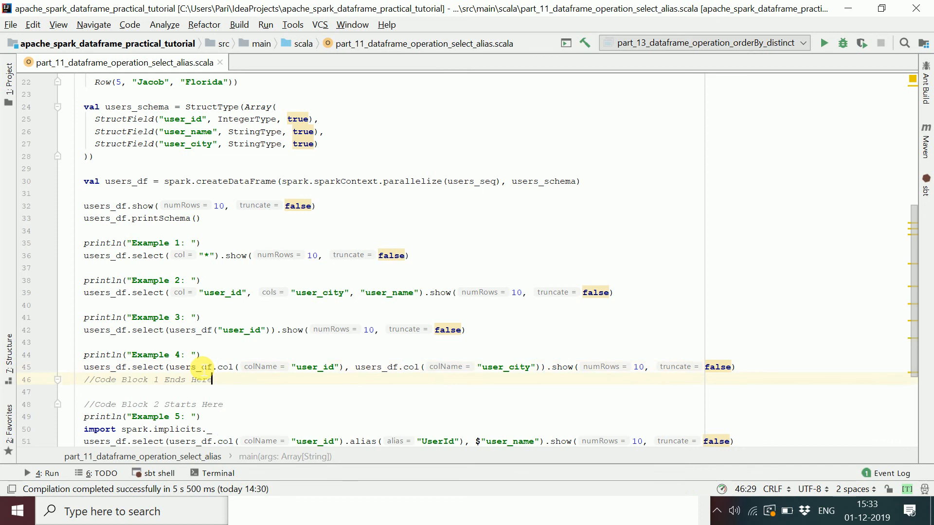
Step: Walk through Example 5: the print statement, alias("UserId") on col("user_id") and the $"user_name" column
scroll(down, 3)
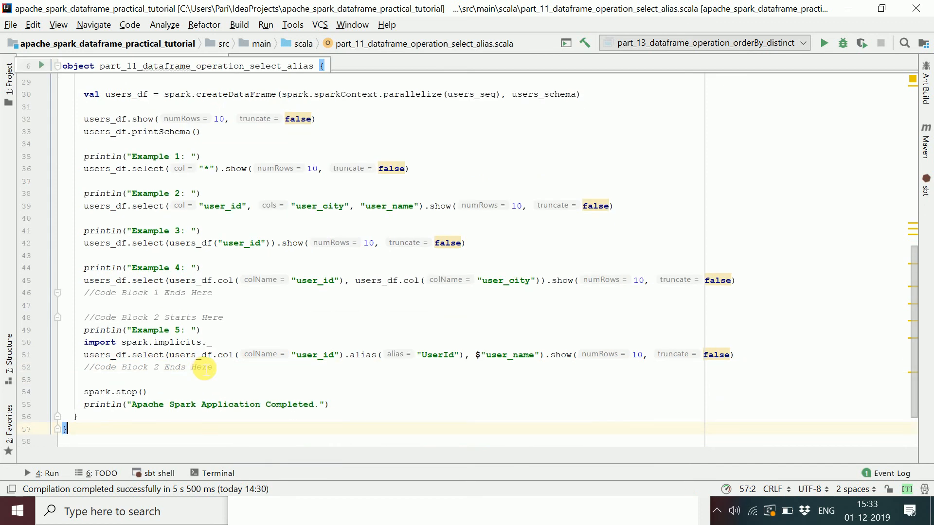
mouse_move(487, 383)
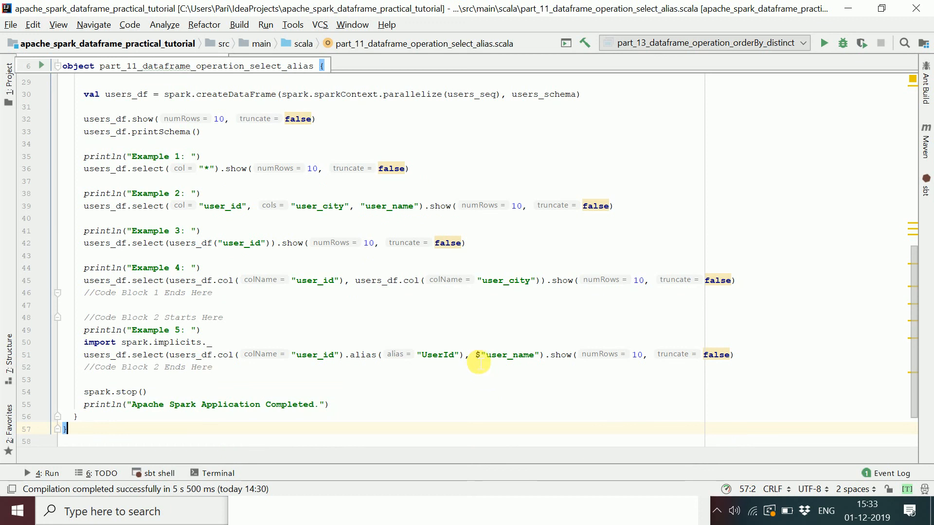
mouse_move(322, 286)
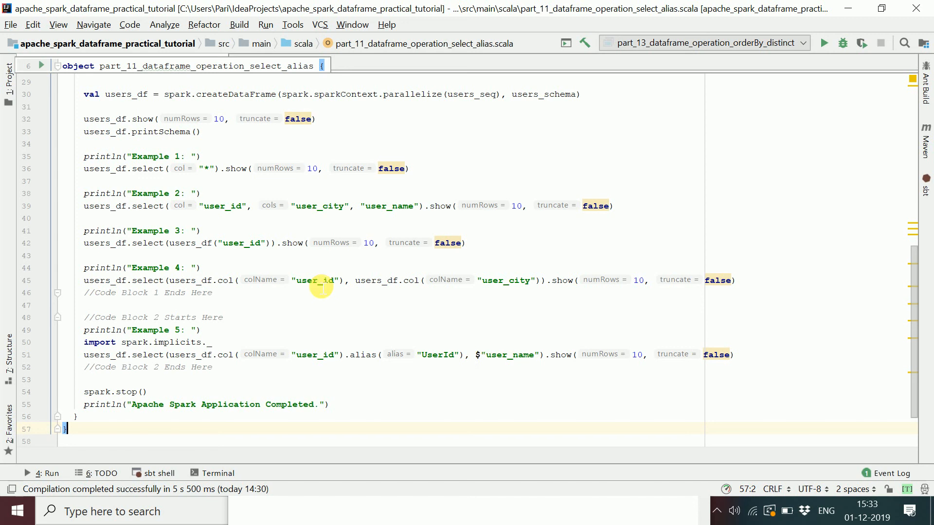
mouse_move(381, 291)
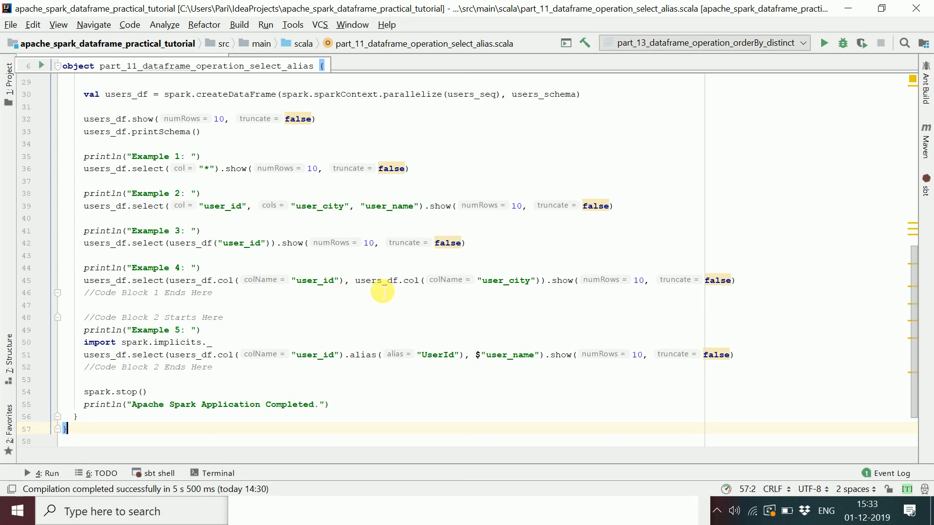
mouse_move(323, 256)
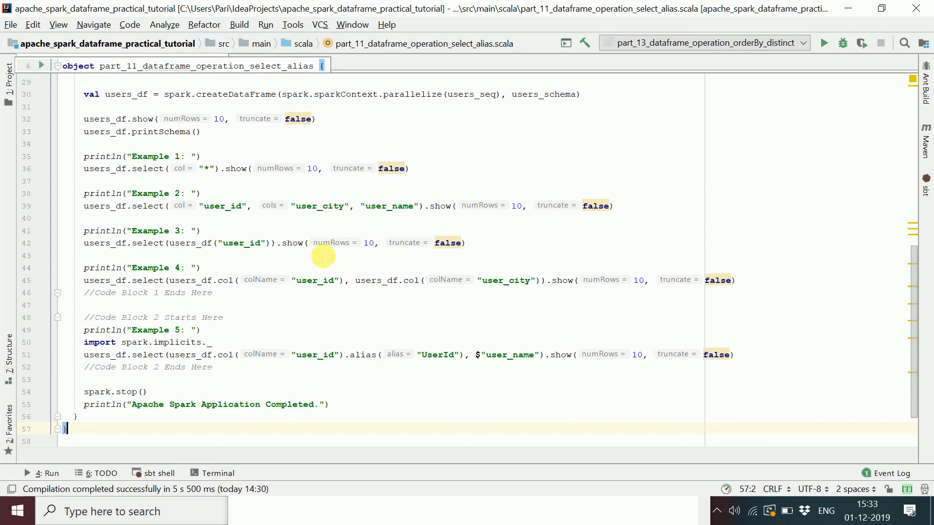
double_click(241, 243)
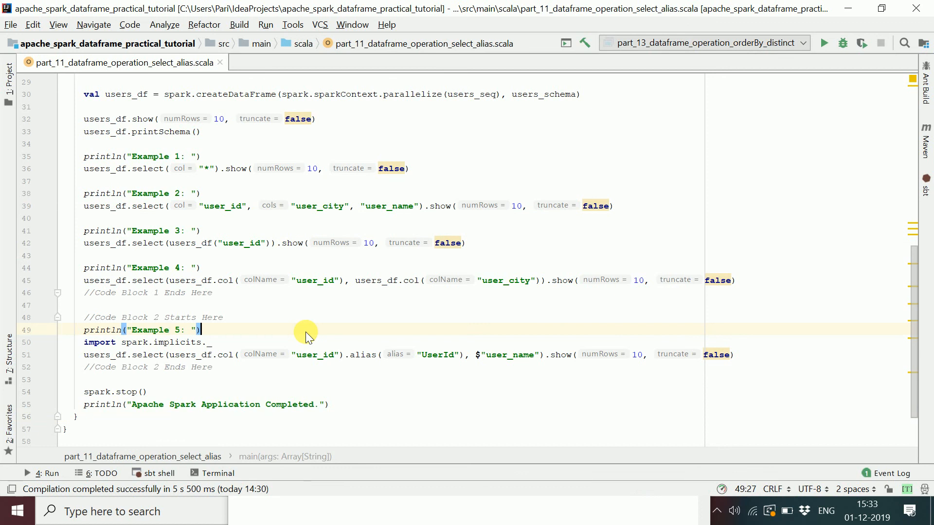
mouse_move(483, 362)
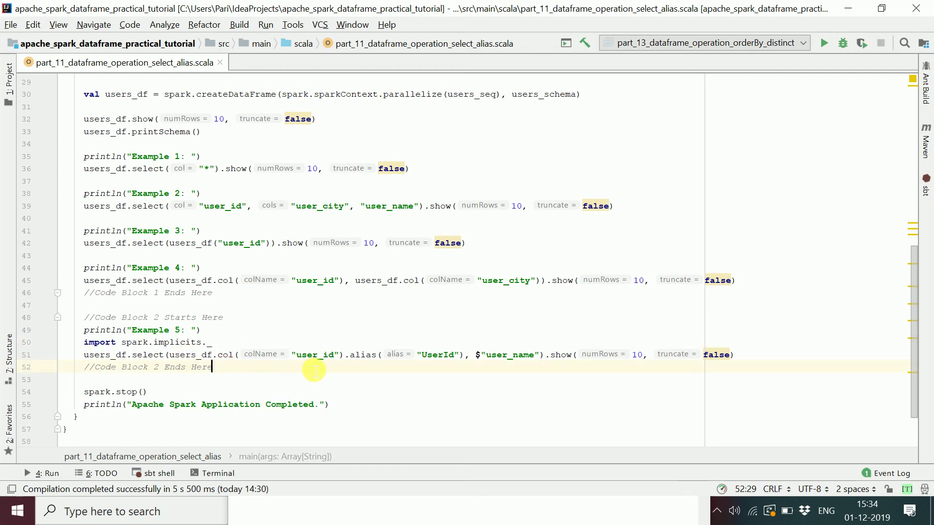
double_click(364, 354)
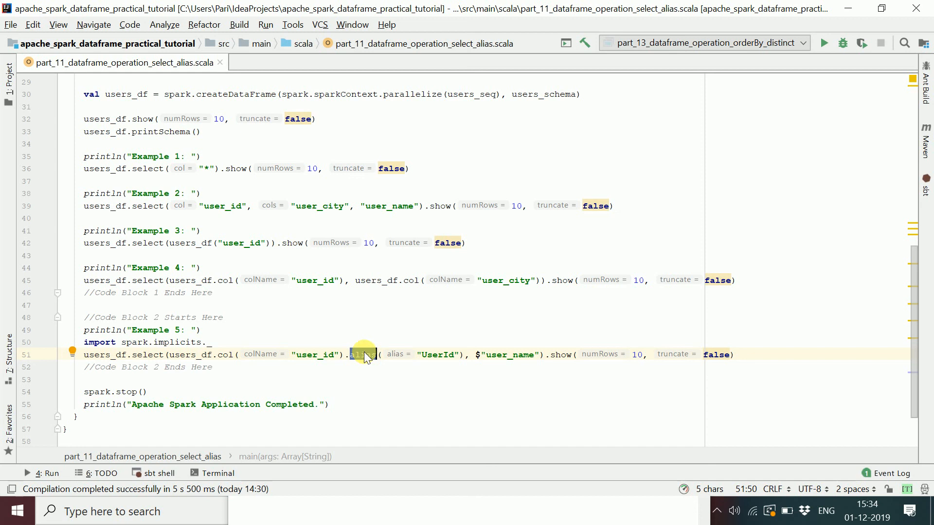
double_click(362, 354)
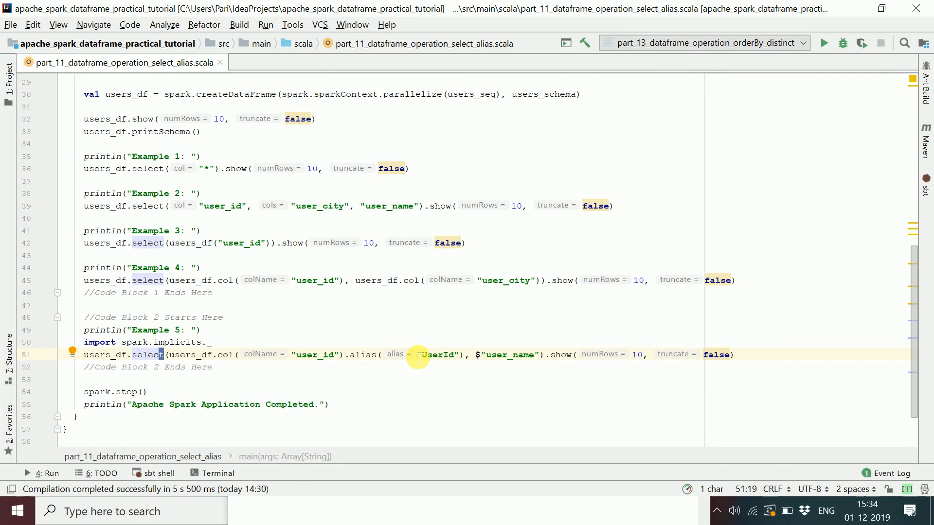
mouse_move(446, 363)
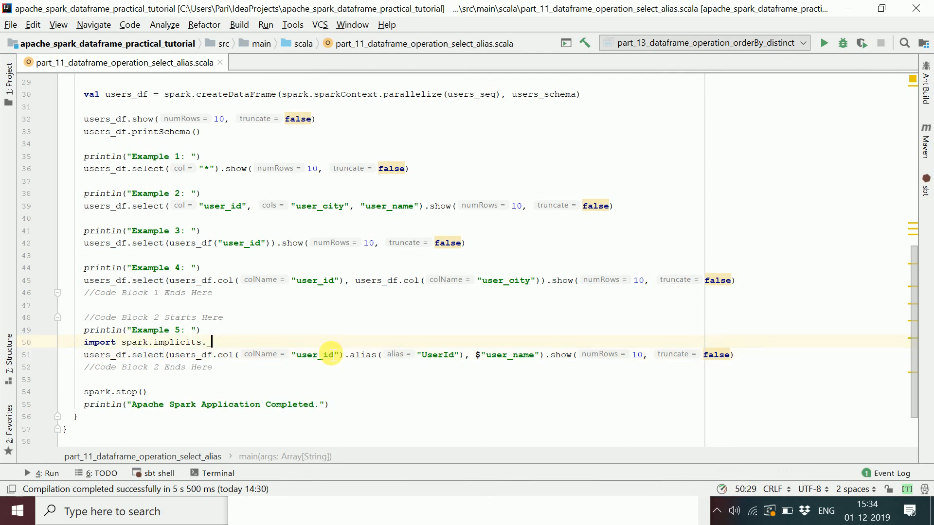
double_click(314, 354)
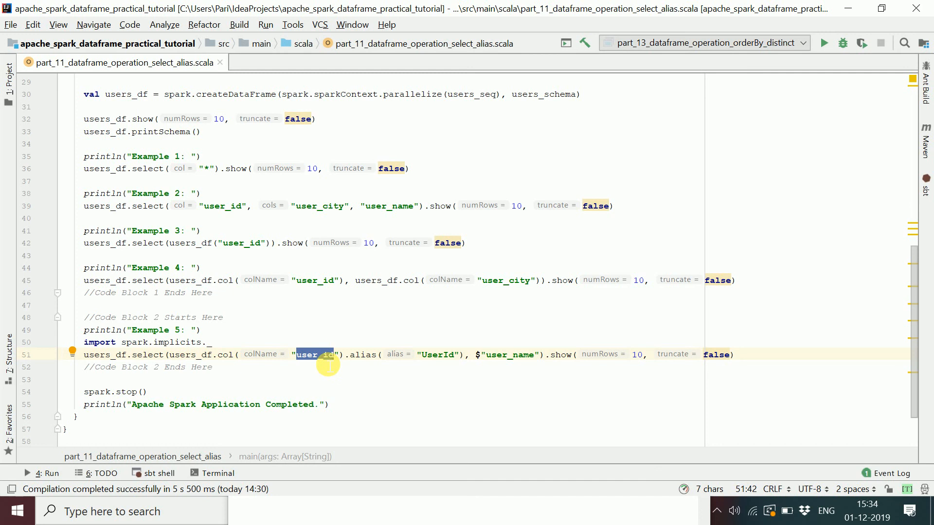
mouse_move(355, 366)
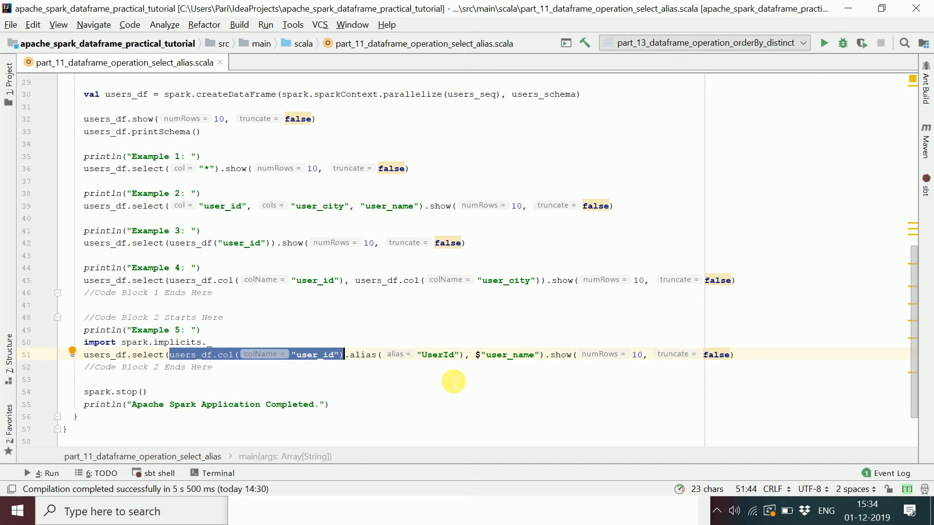
double_click(508, 354)
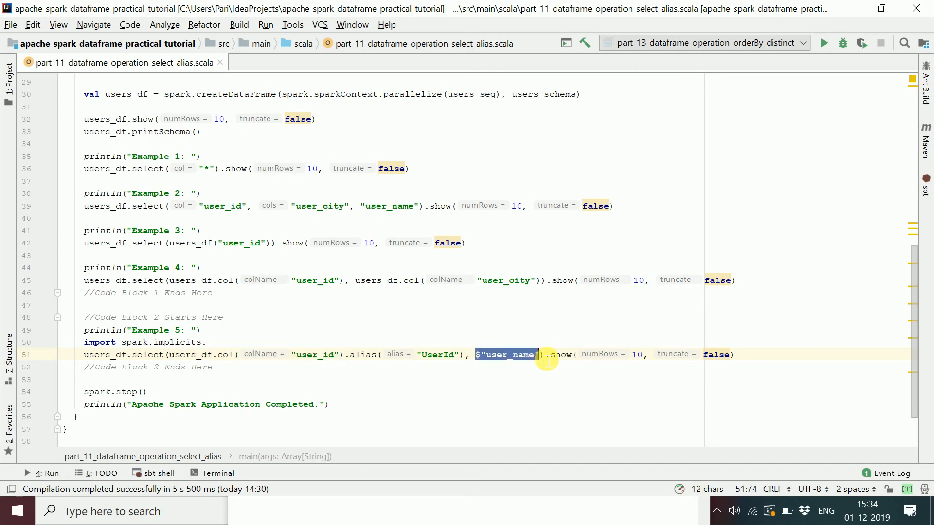
mouse_move(262, 379)
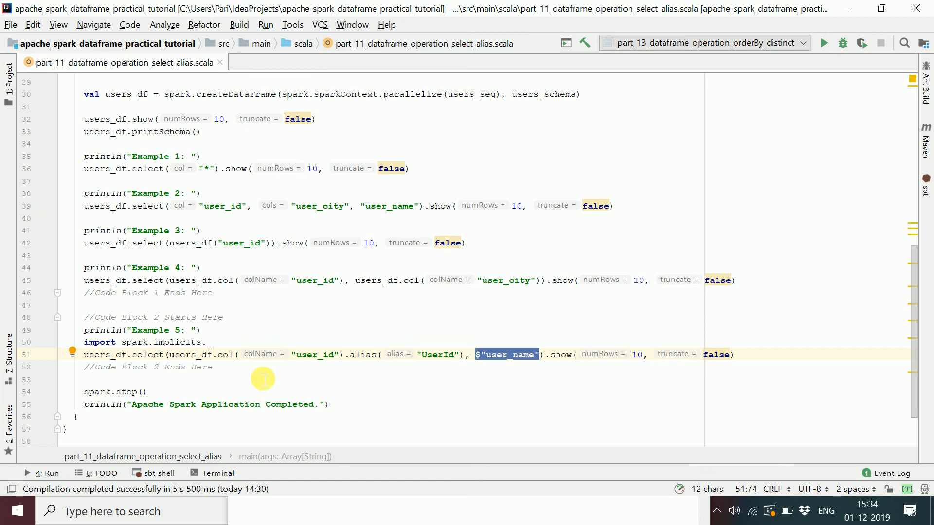
click(138, 391)
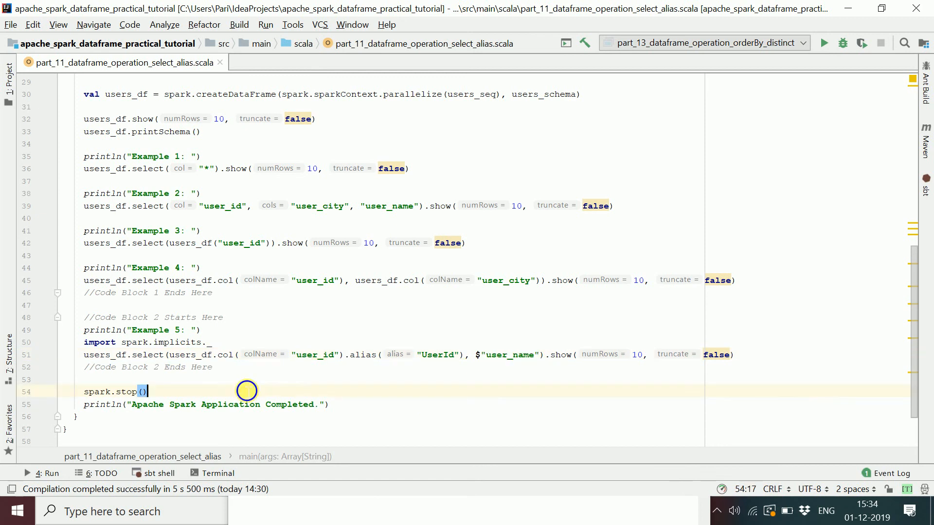
mouse_move(272, 352)
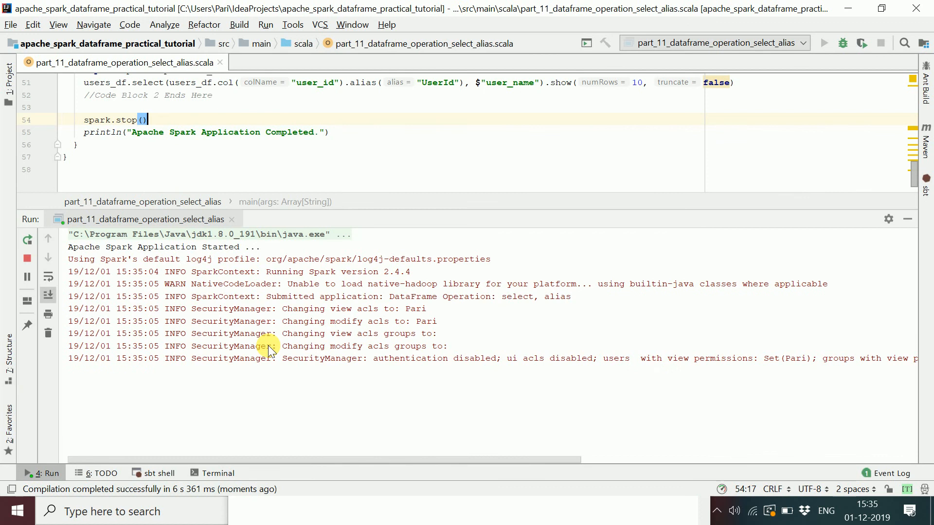
Step: Scroll the Run console through Examples 1–5 output including the UserId column and exit code 0
scroll(down, 3)
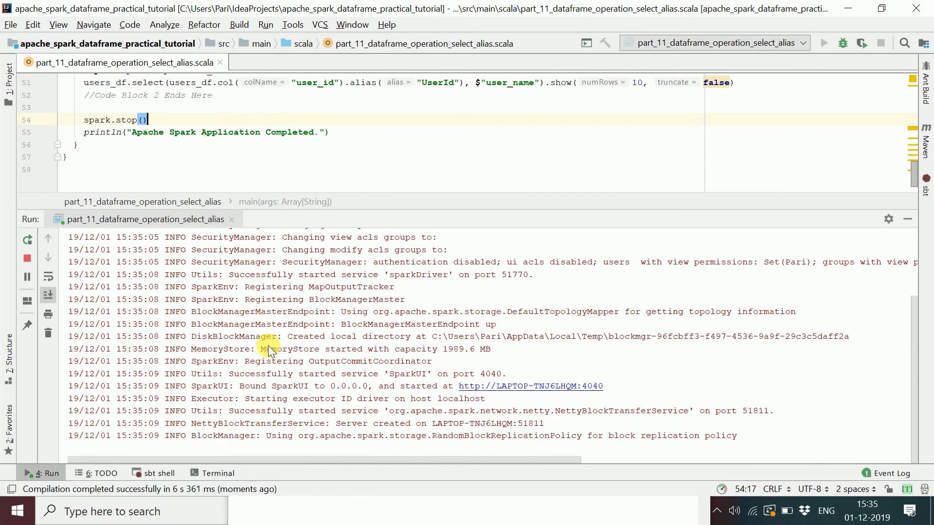
scroll(down, 3)
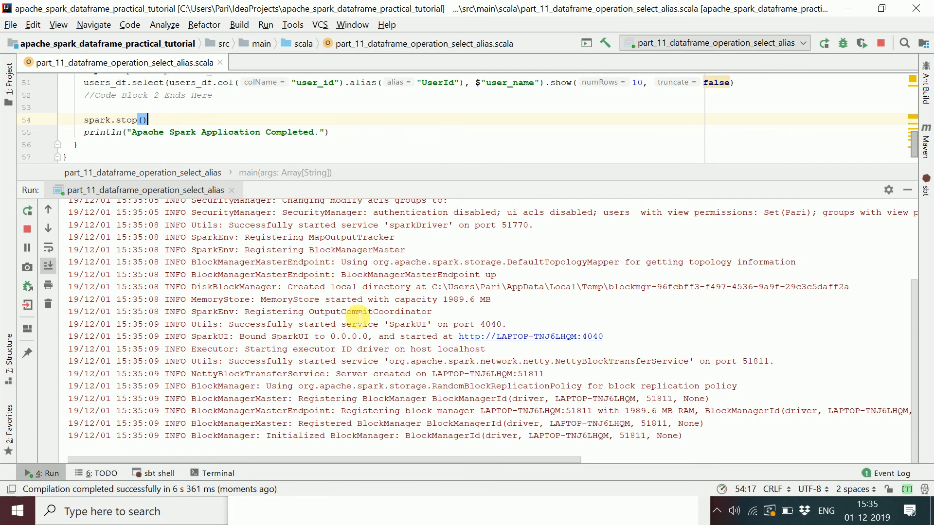
scroll(down, 3)
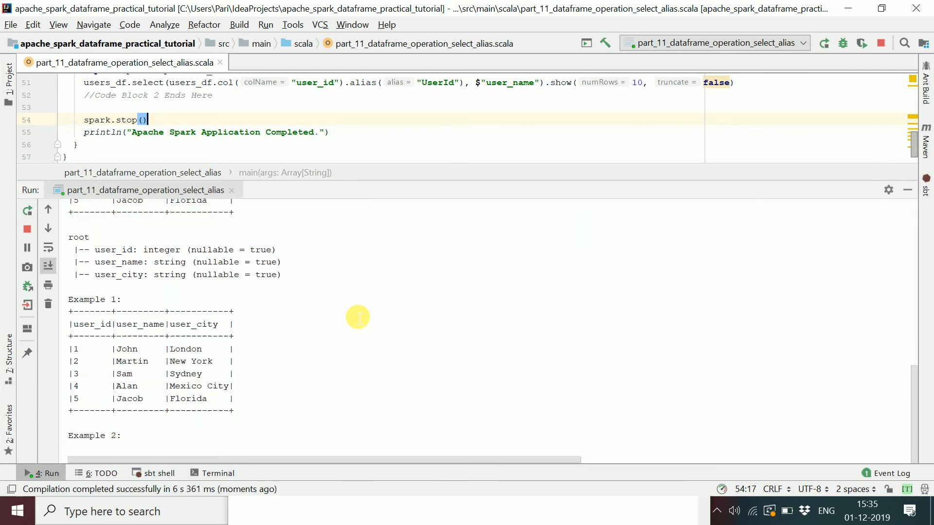
scroll(down, 3)
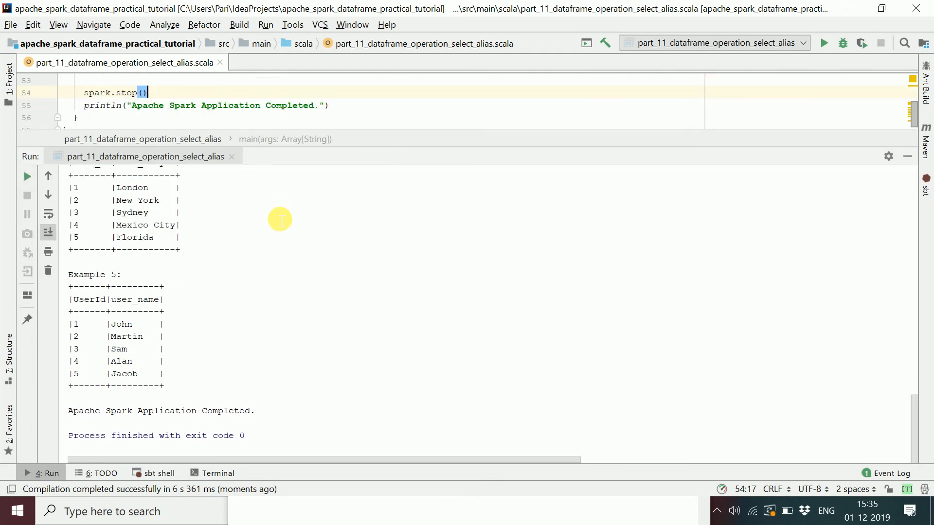
click(181, 212)
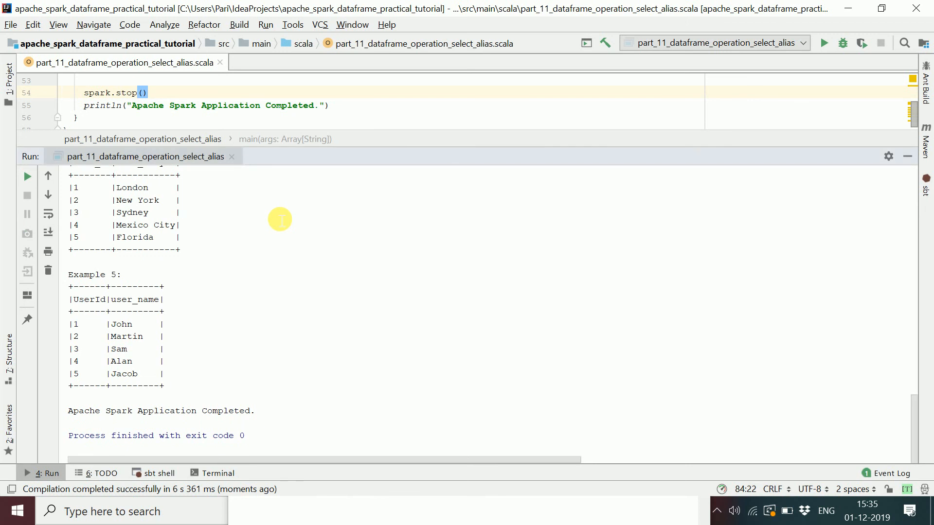
scroll(up, 3)
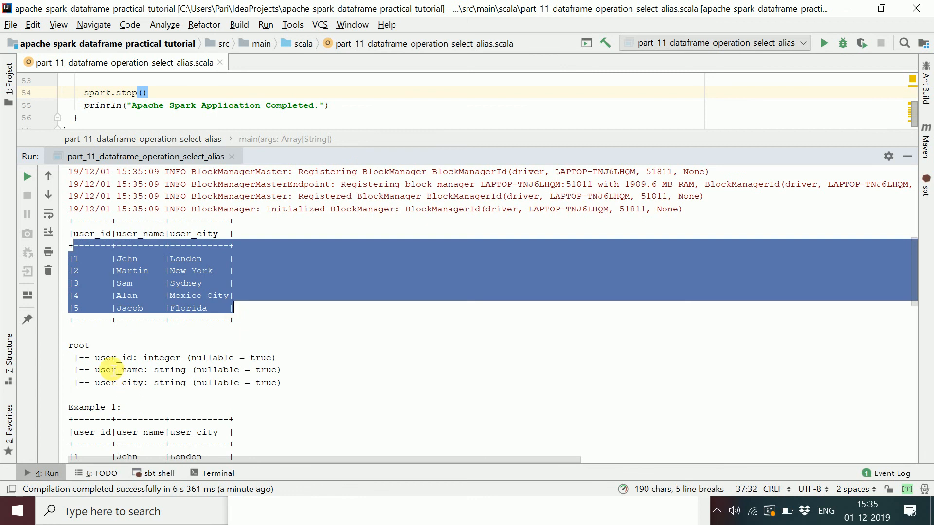
click(145, 390)
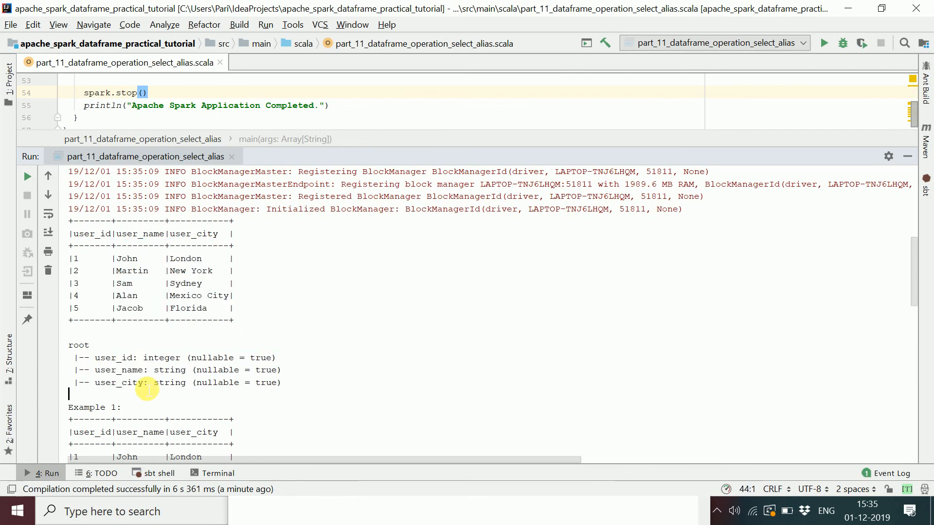
scroll(down, 3)
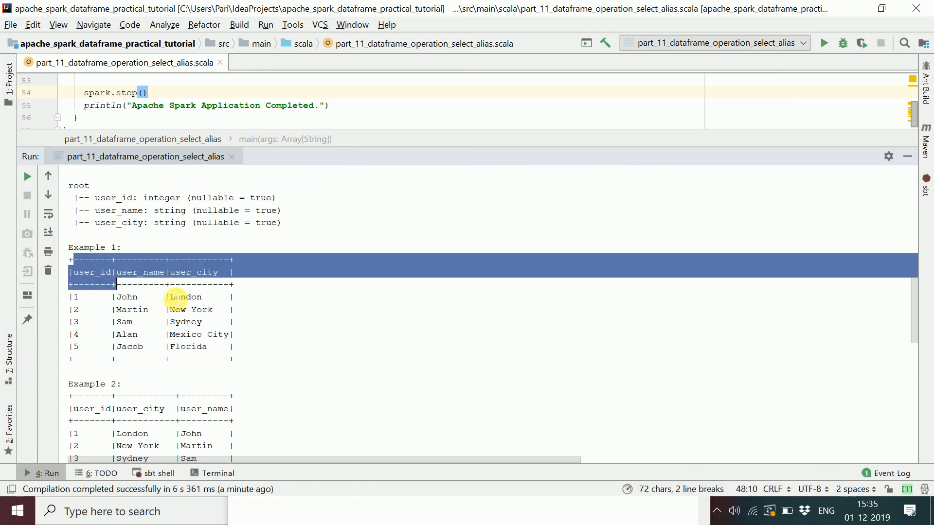
scroll(down, 3)
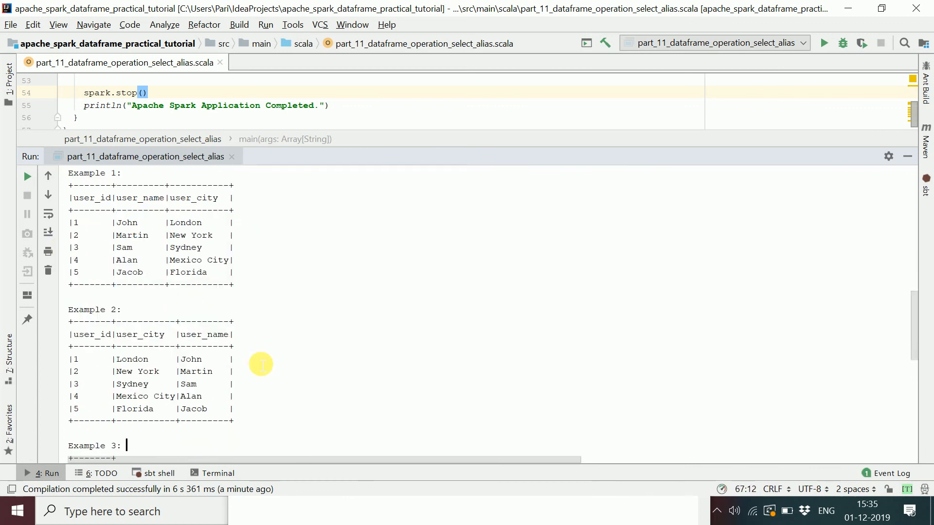
scroll(down, 3)
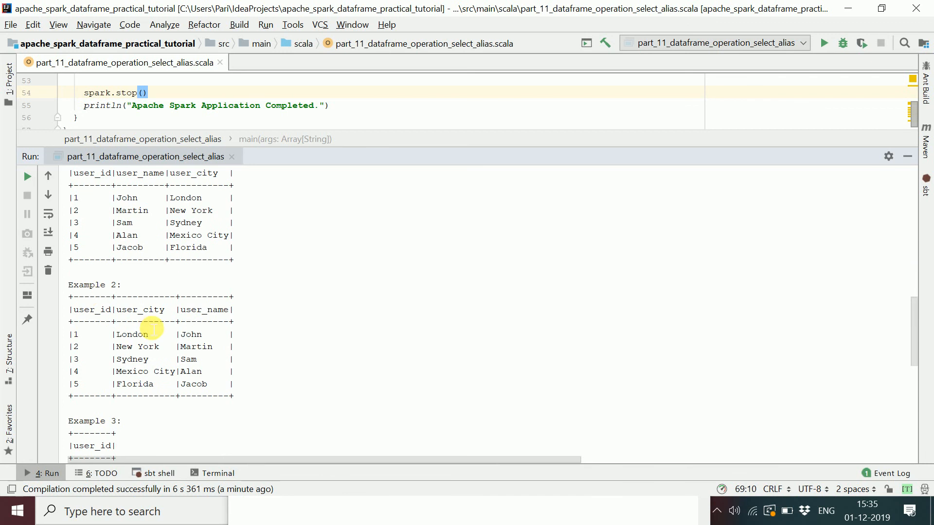
double_click(139, 309)
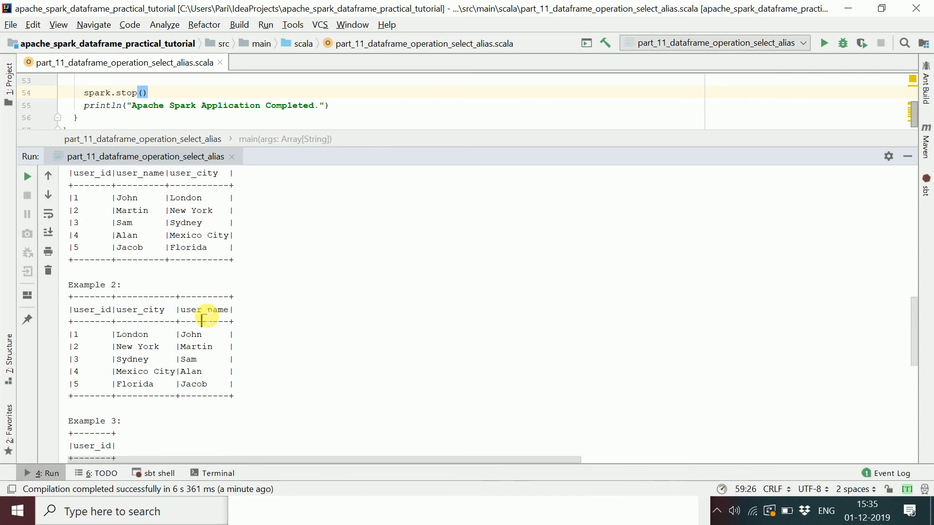
scroll(down, 3)
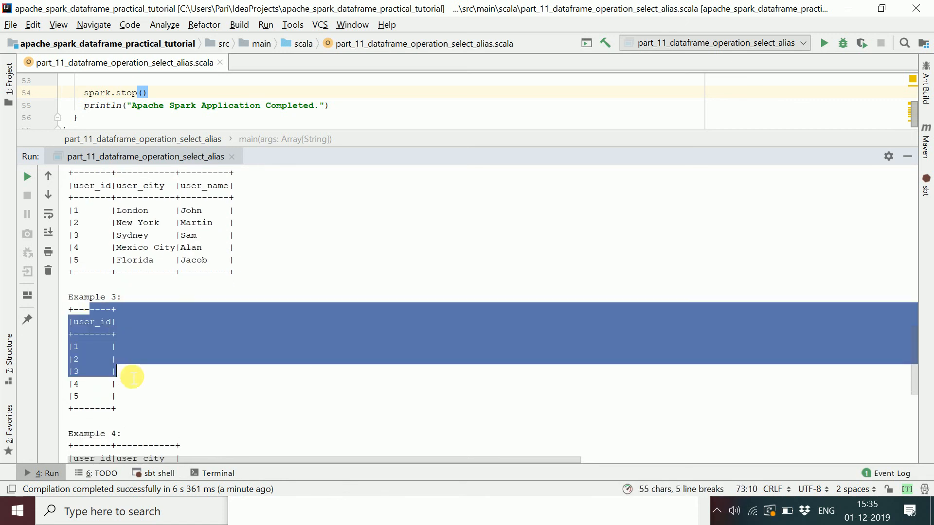
scroll(down, 3)
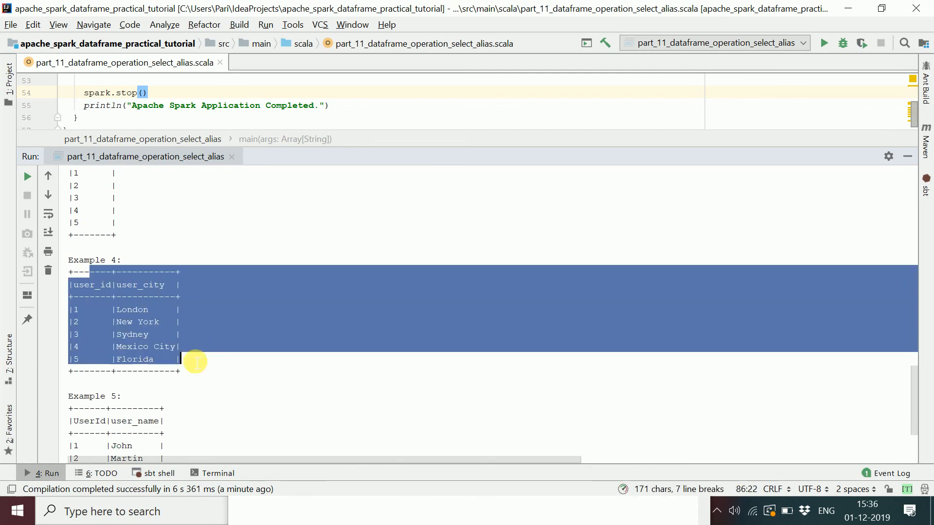
scroll(down, 3)
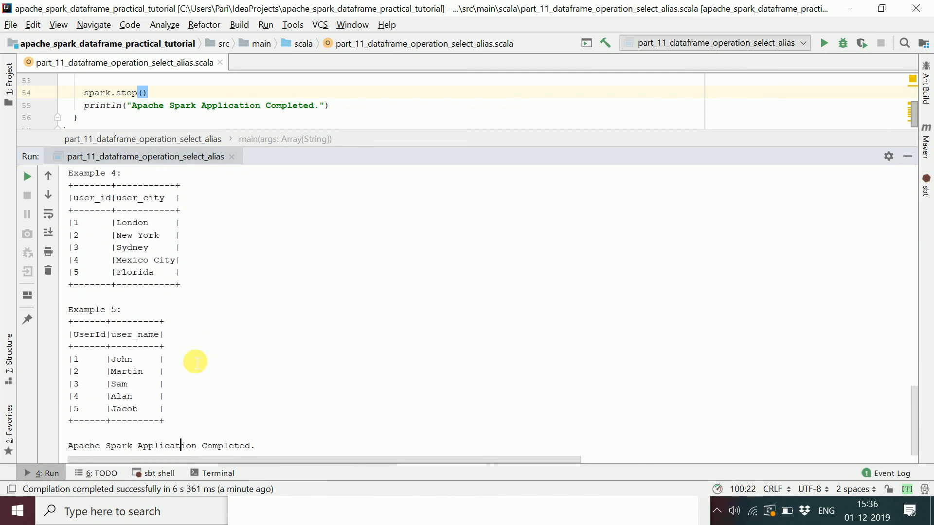
mouse_move(413, 156)
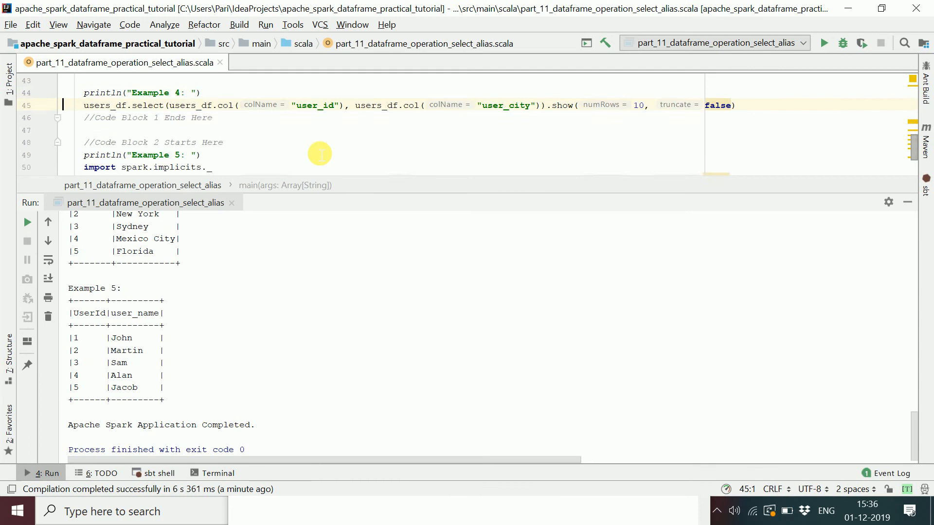
scroll(down, 3)
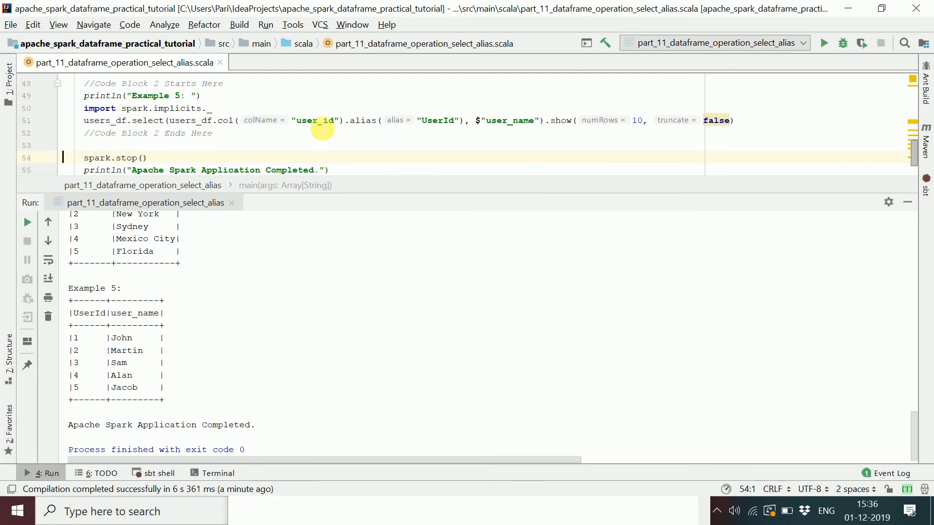
mouse_move(449, 129)
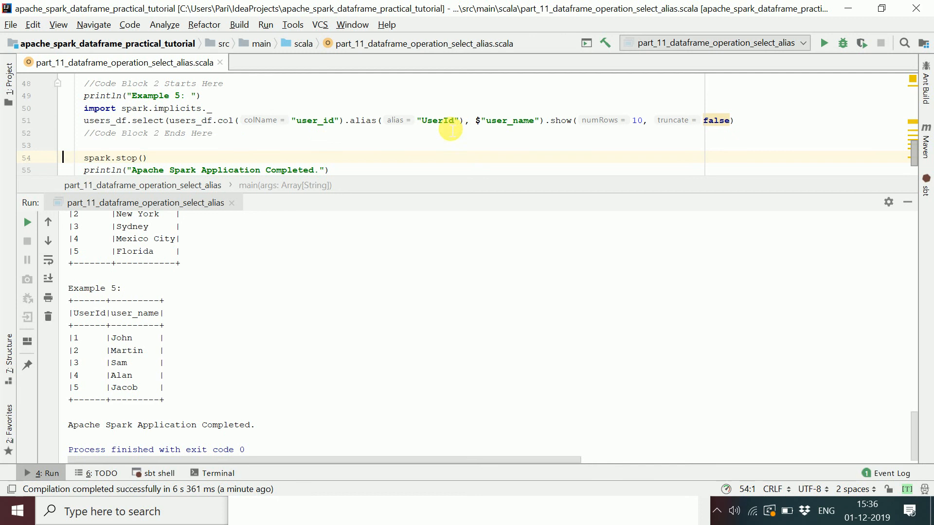
mouse_move(157, 326)
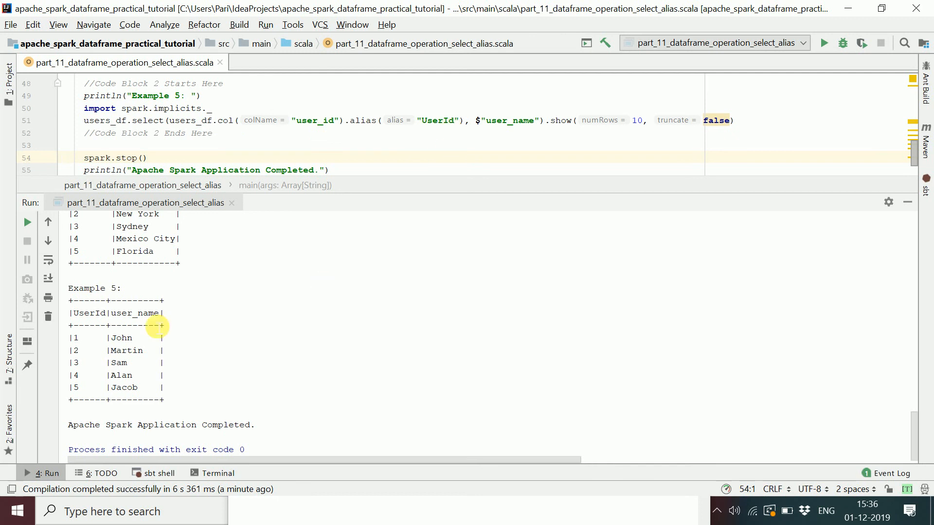
double_click(88, 312)
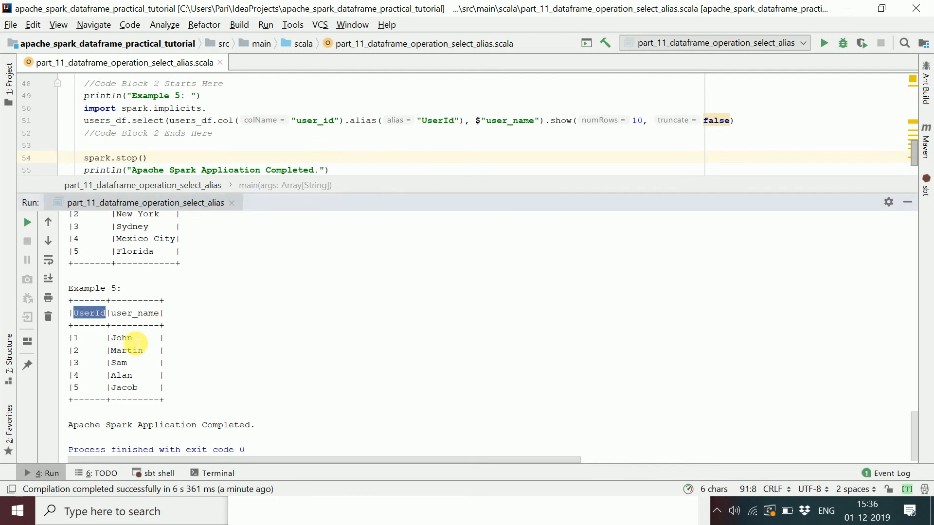
mouse_move(320, 317)
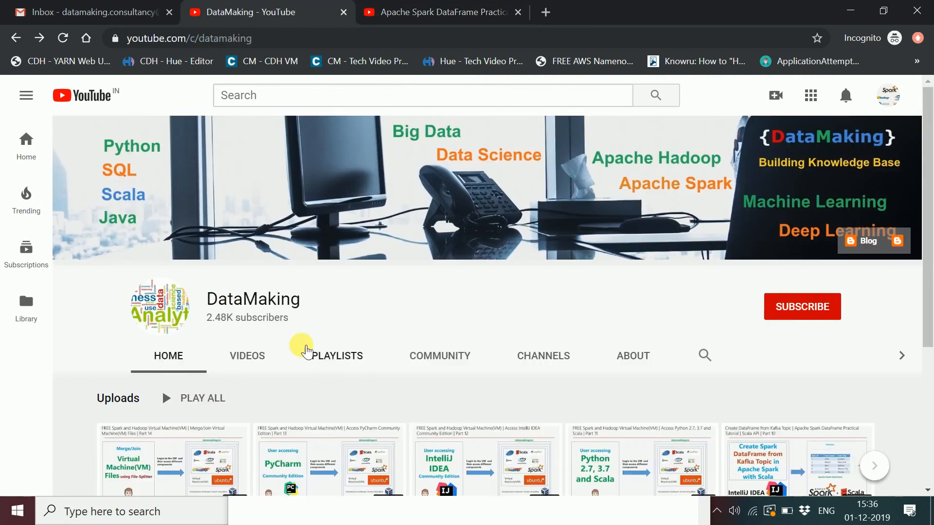
mouse_move(469, 291)
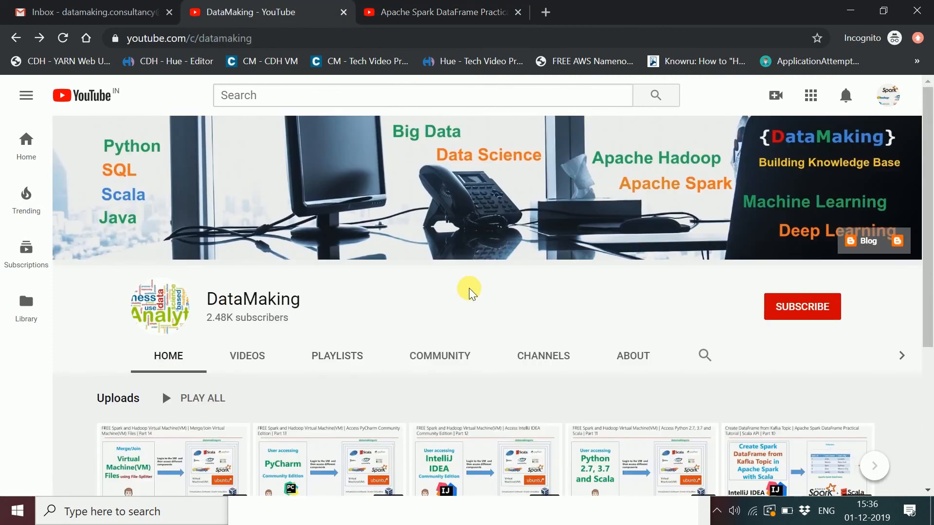